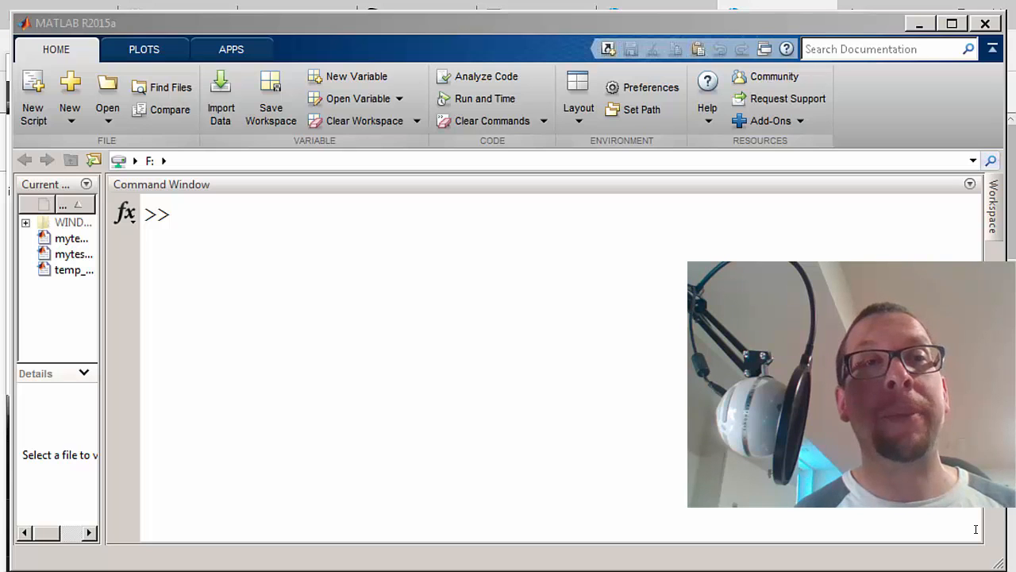
pyautogui.moveTo(638, 218)
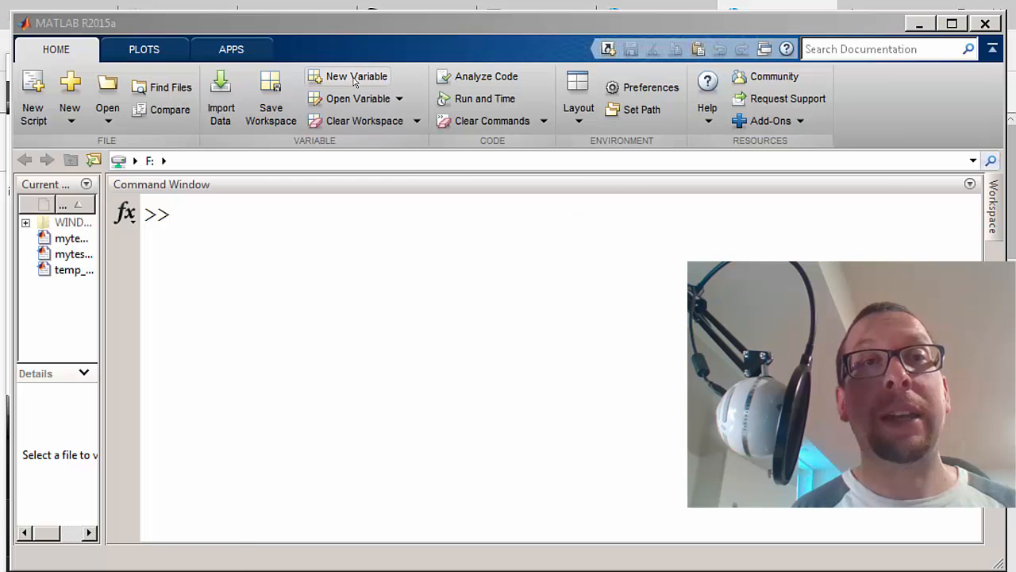
# - Create a new variable unnamed1 from the Home tab
pyautogui.click(356, 76)
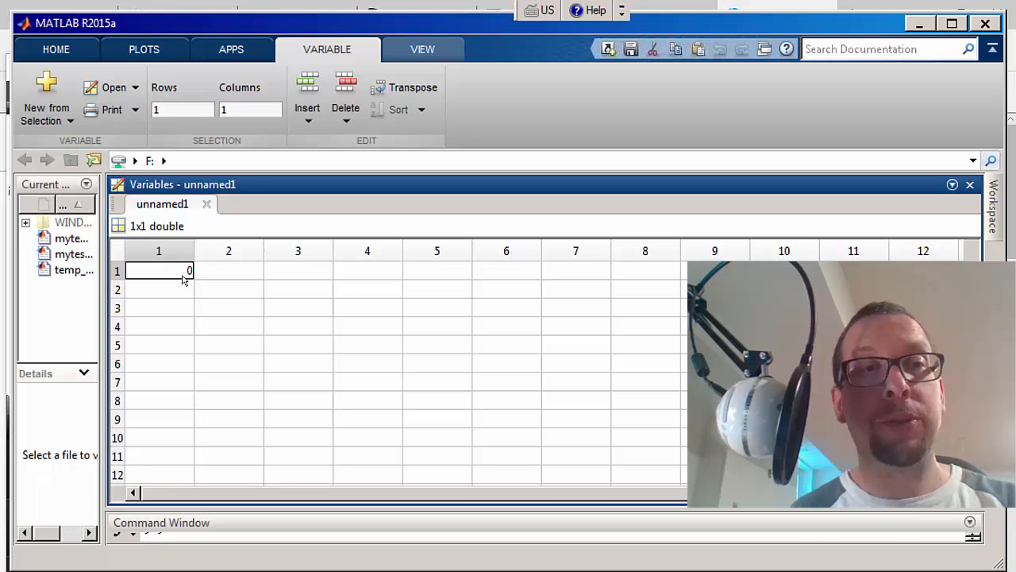
pyautogui.moveTo(108, 162)
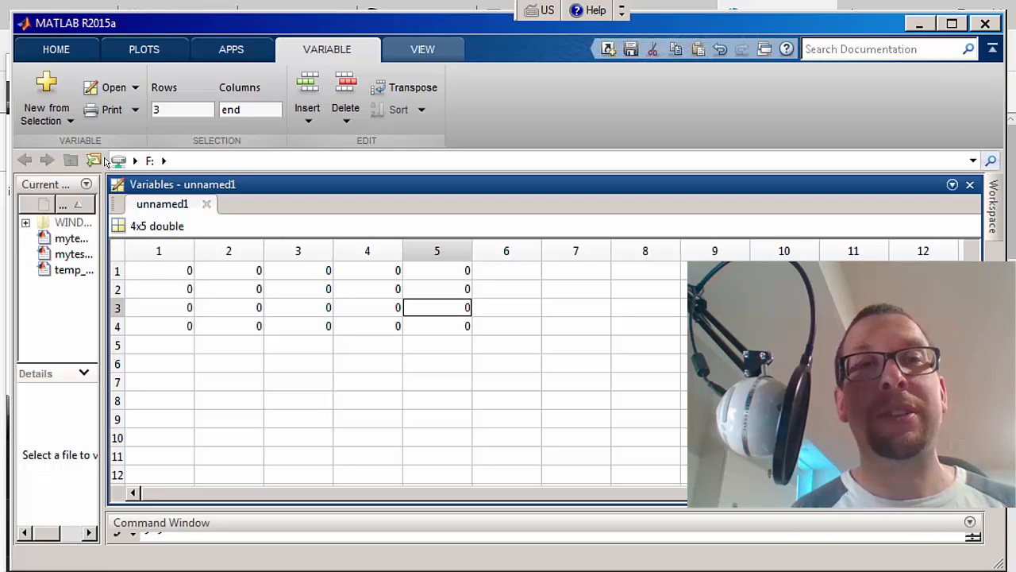
# - Fill 255 down column 2 and into row 4 of columns 3–4
pyautogui.click(437, 289)
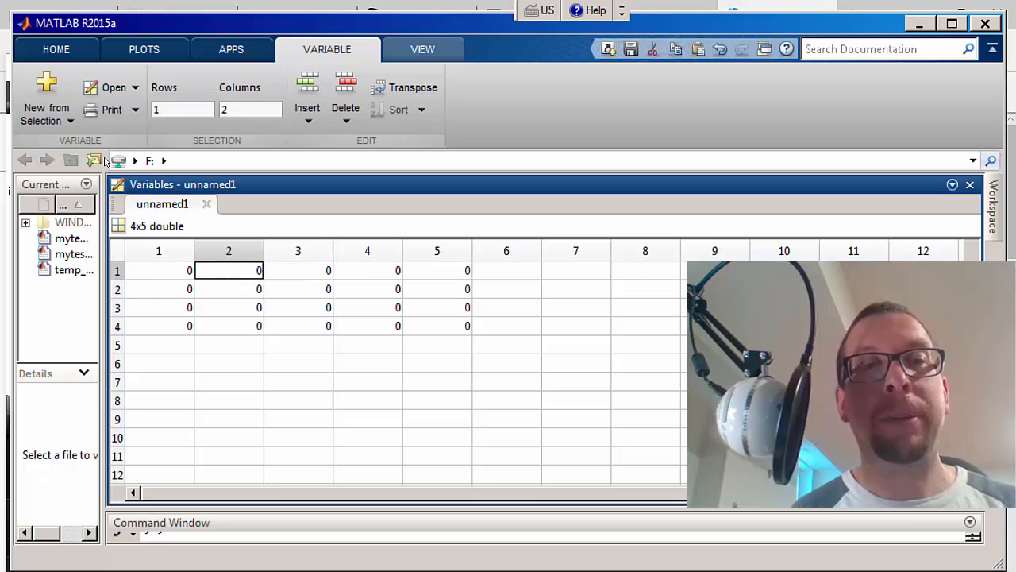
pyautogui.write('255')
pyautogui.click(183, 110)
pyautogui.write('end')
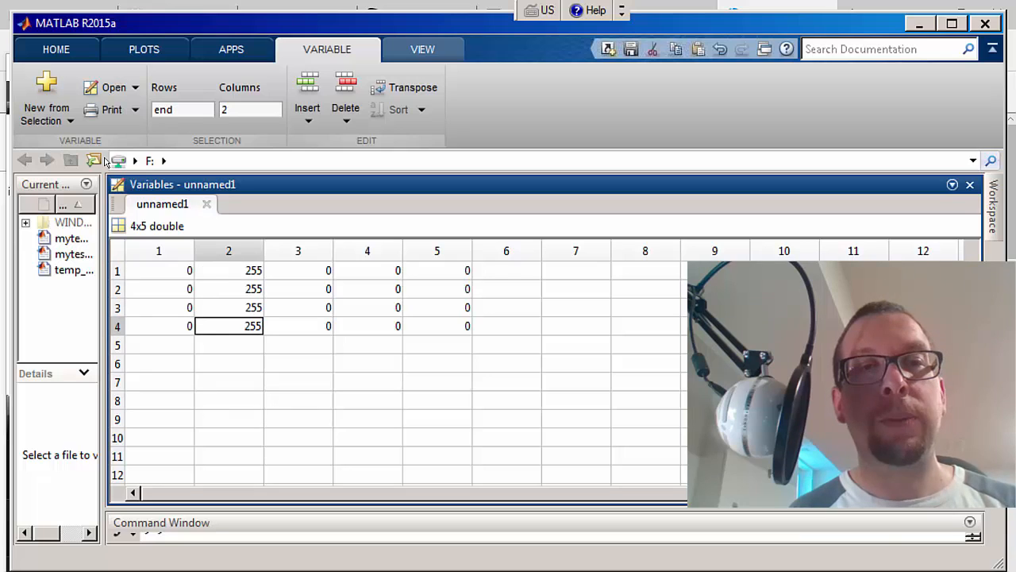
pyautogui.click(298, 325)
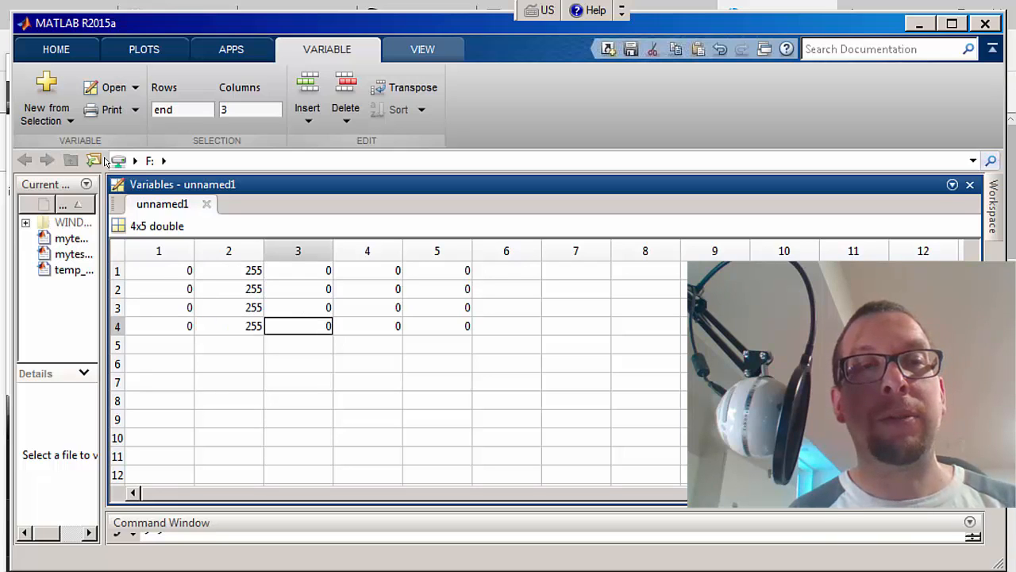
pyautogui.write('255')
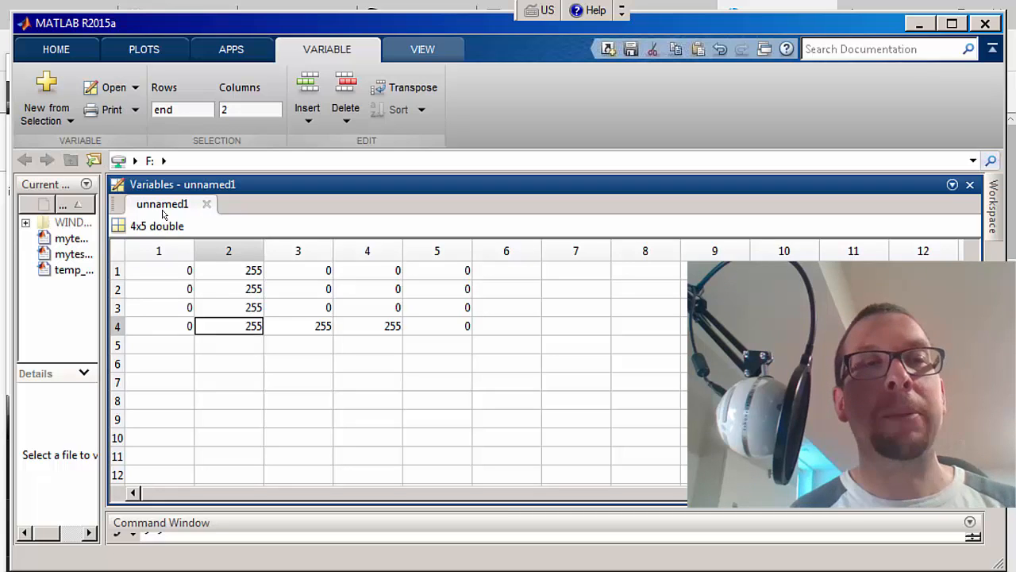
# - Rename the unnamed1 variable to LayerRed
pyautogui.doubleClick(162, 204)
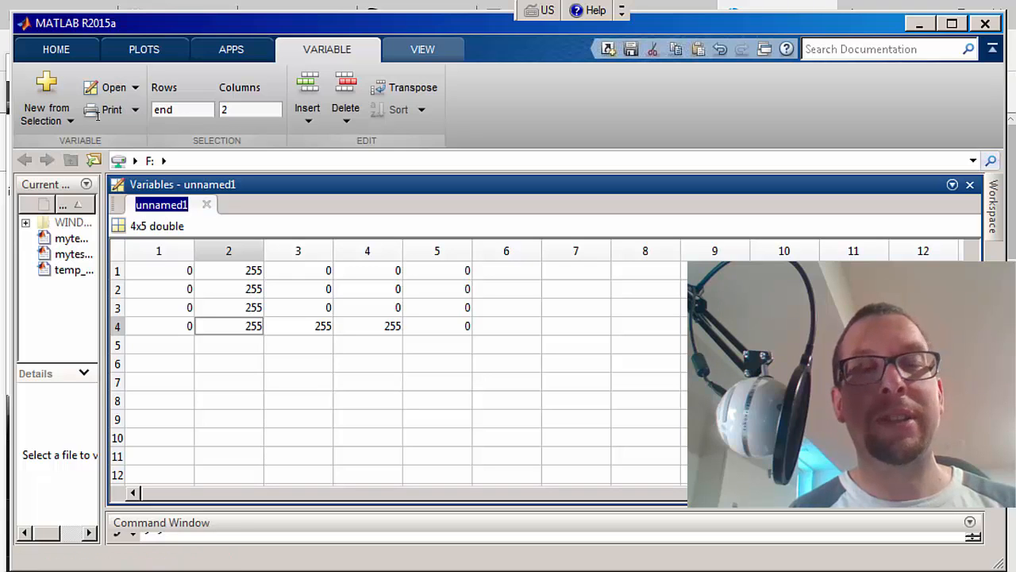
pyautogui.write('LayerRed')
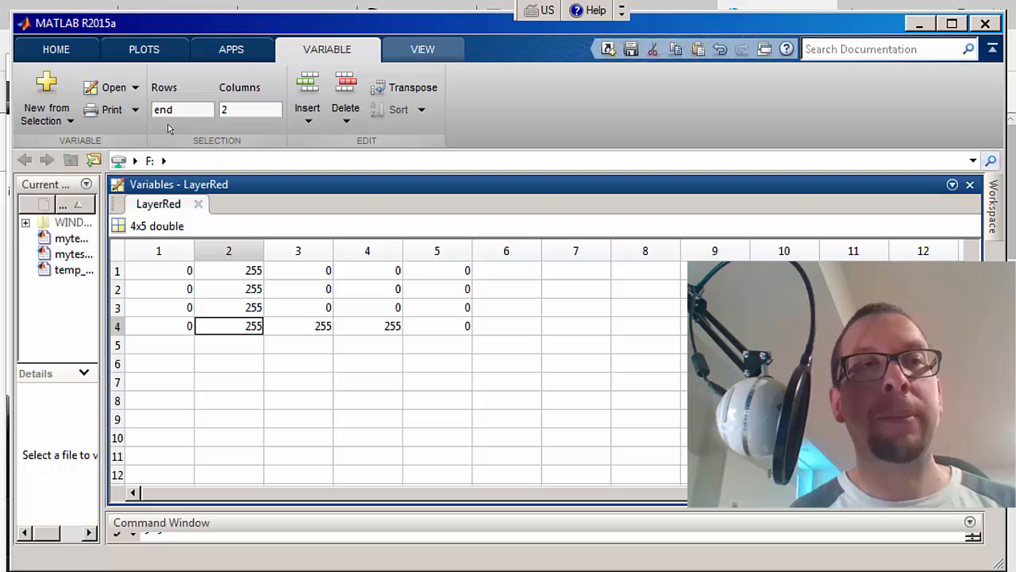
# - Create another new variable and rename it LayerGreen
pyautogui.click(56, 48)
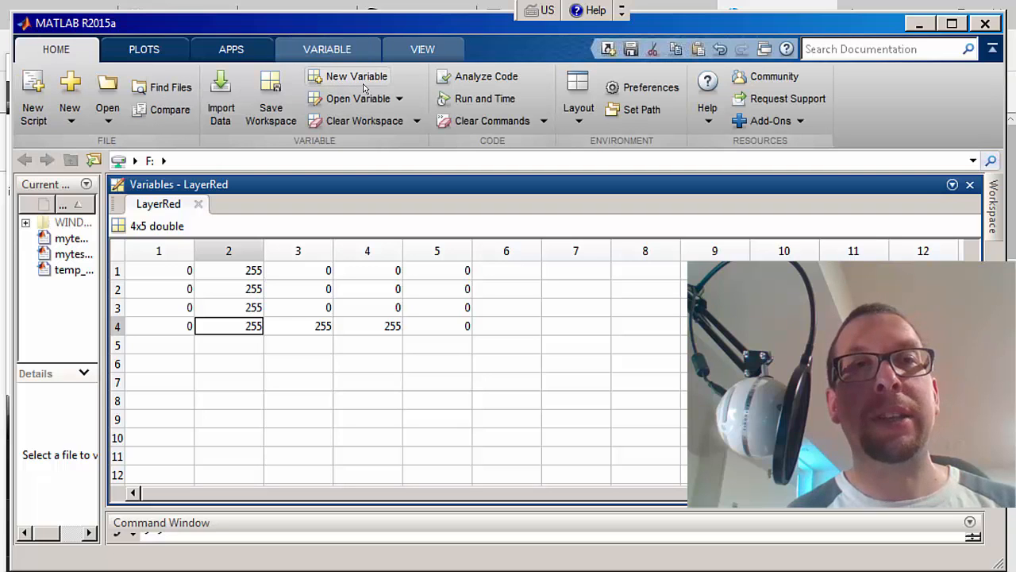
pyautogui.rightClick(356, 76)
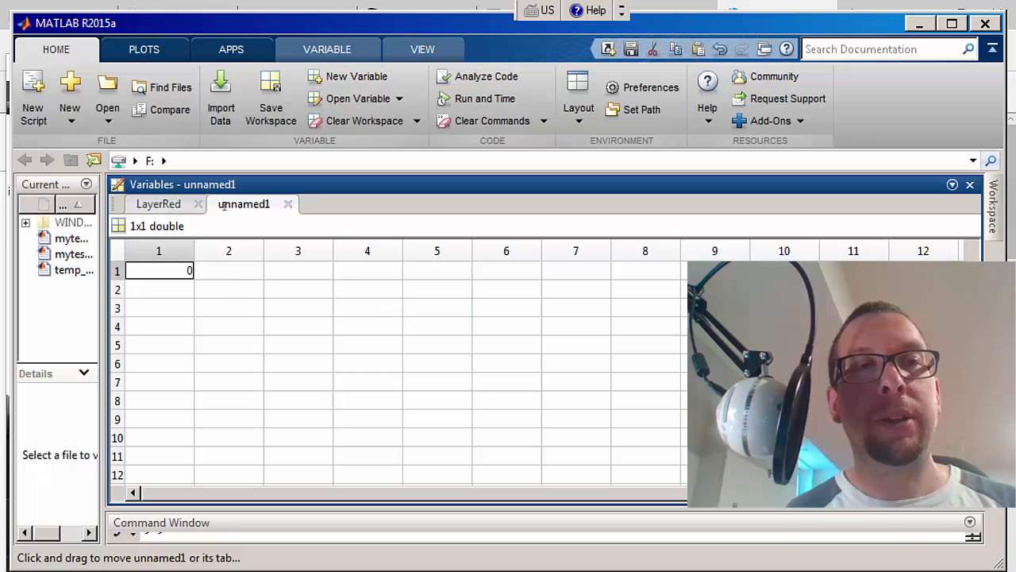
pyautogui.rightClick(243, 203)
pyautogui.write('Lay')
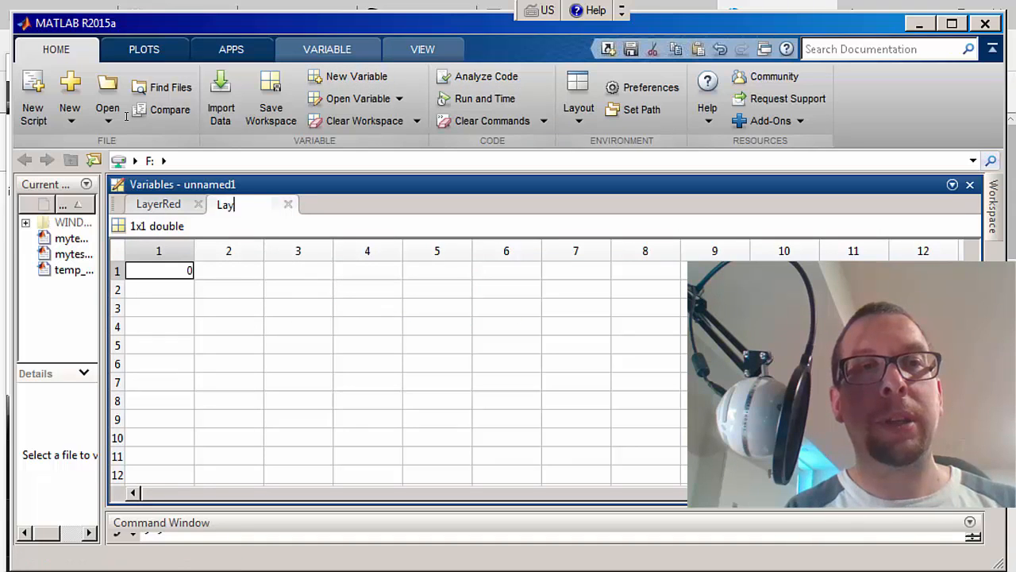
pyautogui.write('er')
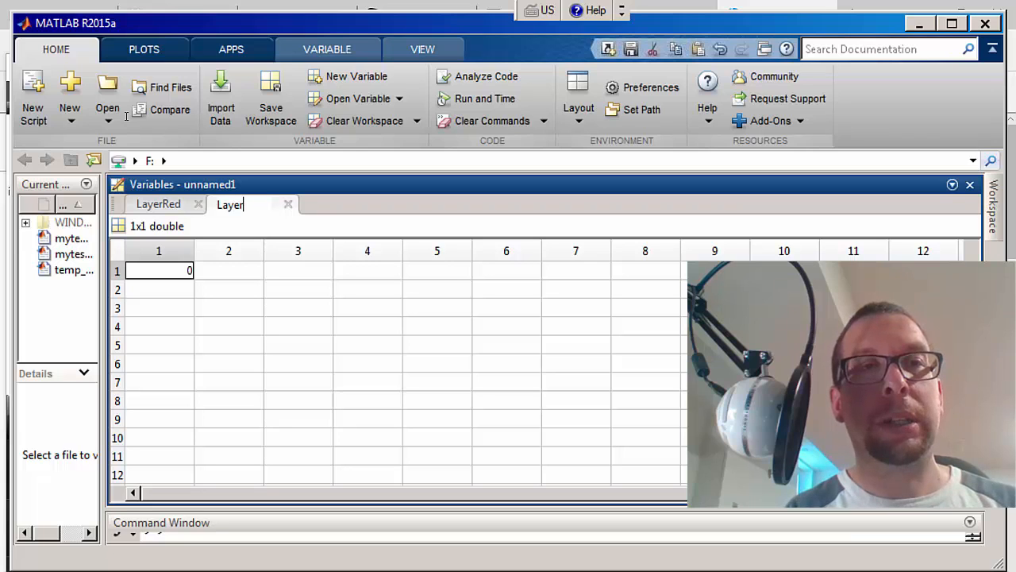
pyautogui.write('Green')
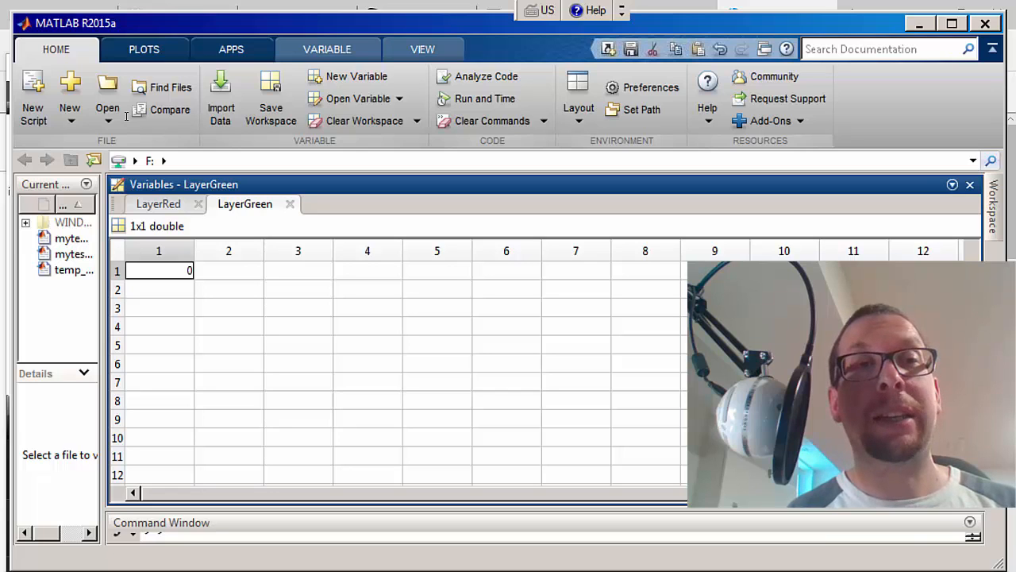
# - Size LayerGreen to 4x5 and fill 255 down column 5
pyautogui.click(159, 289)
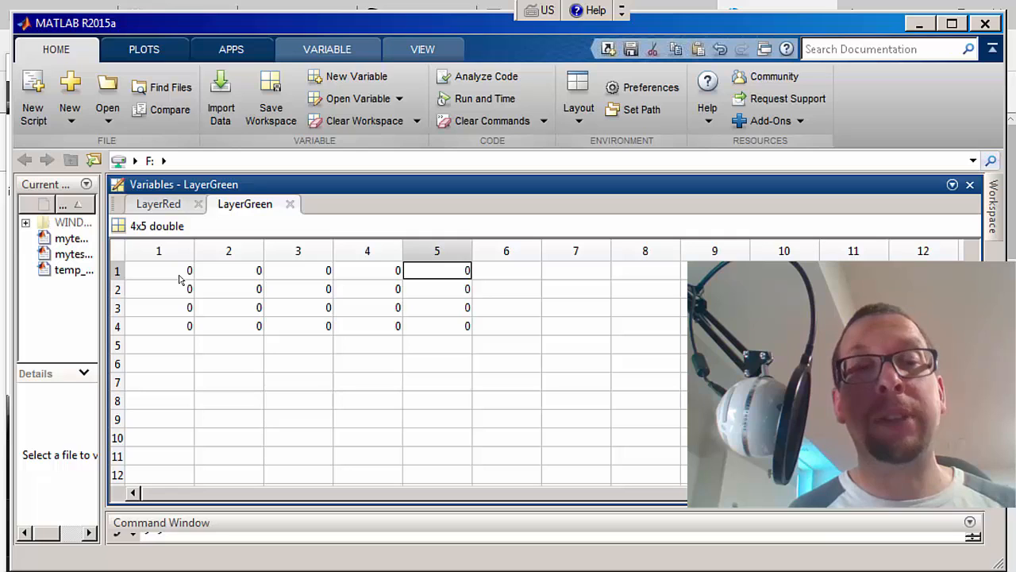
pyautogui.write('255')
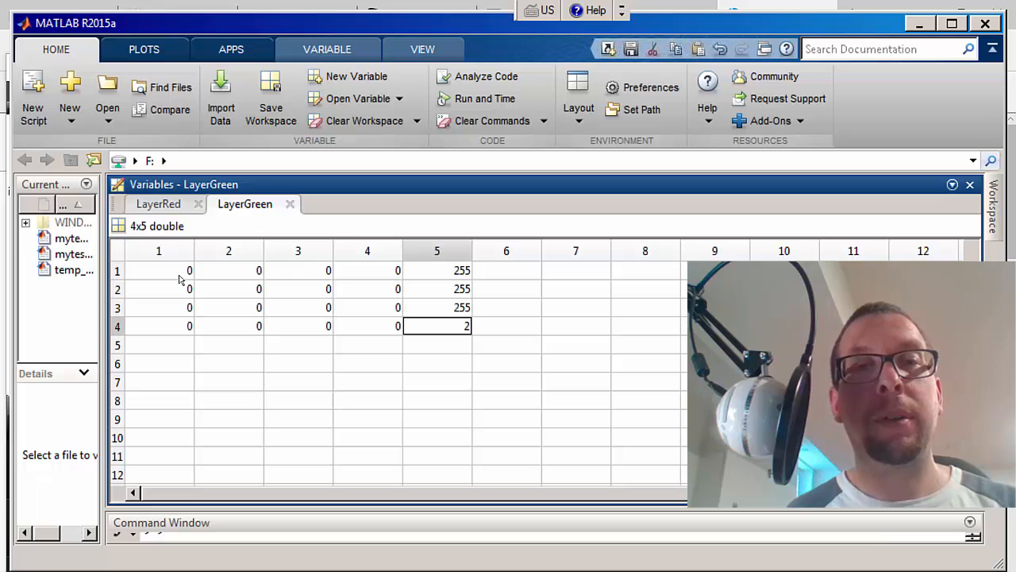
pyautogui.write('255')
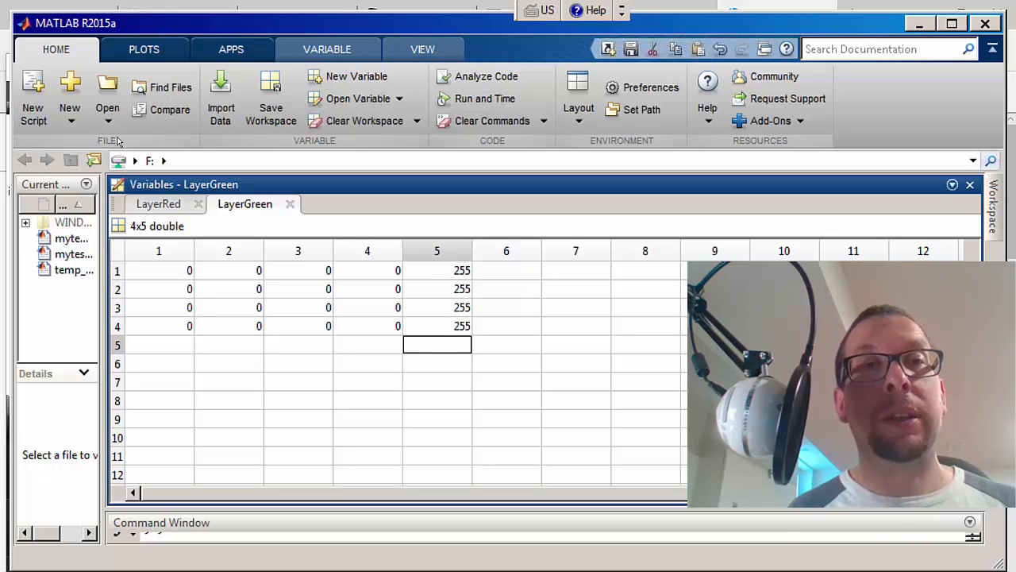
pyautogui.moveTo(356, 76)
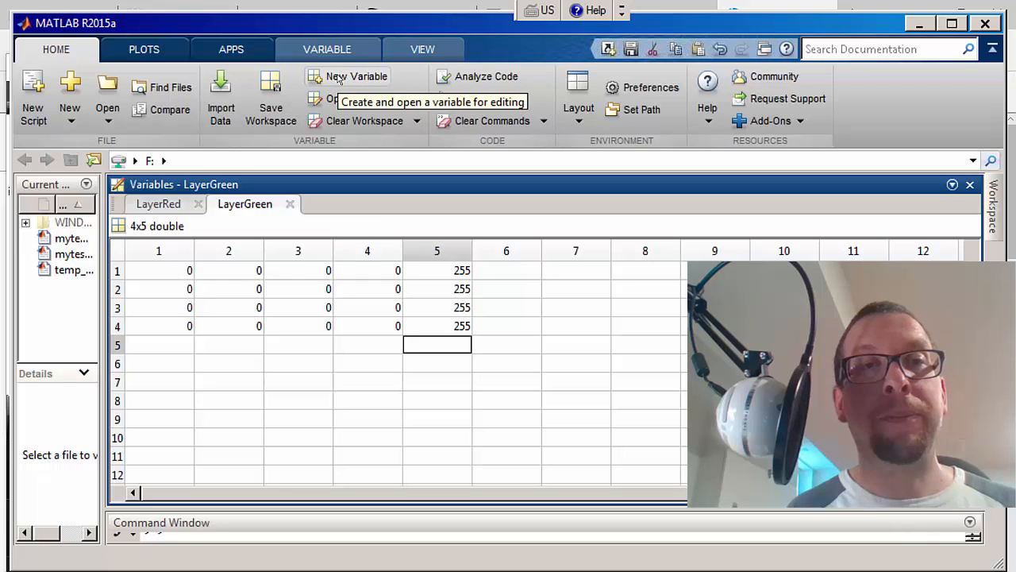
# - Create LayerBlue as a 4x5 variable with 255 down column 1
pyautogui.click(356, 76)
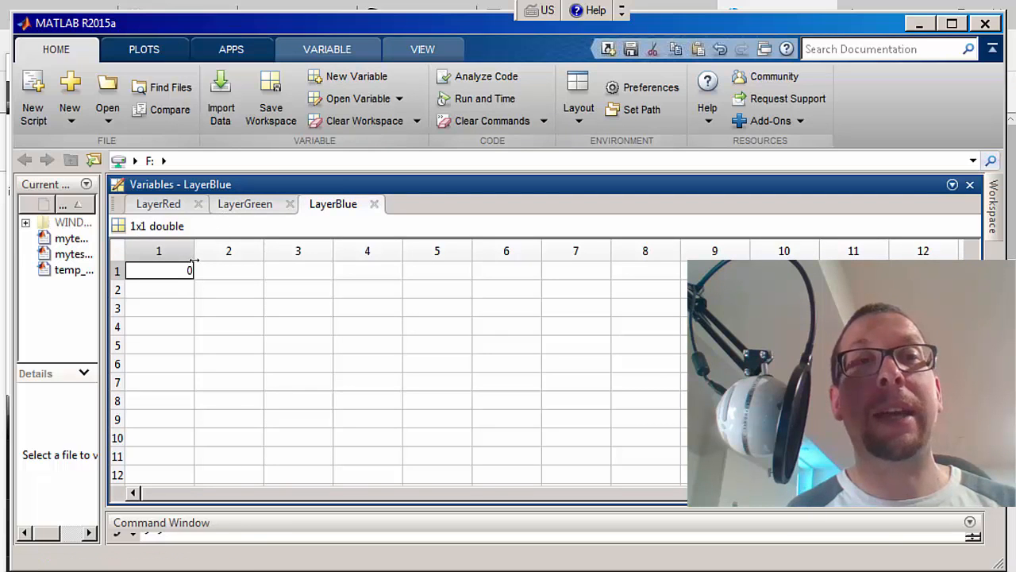
pyautogui.click(159, 289)
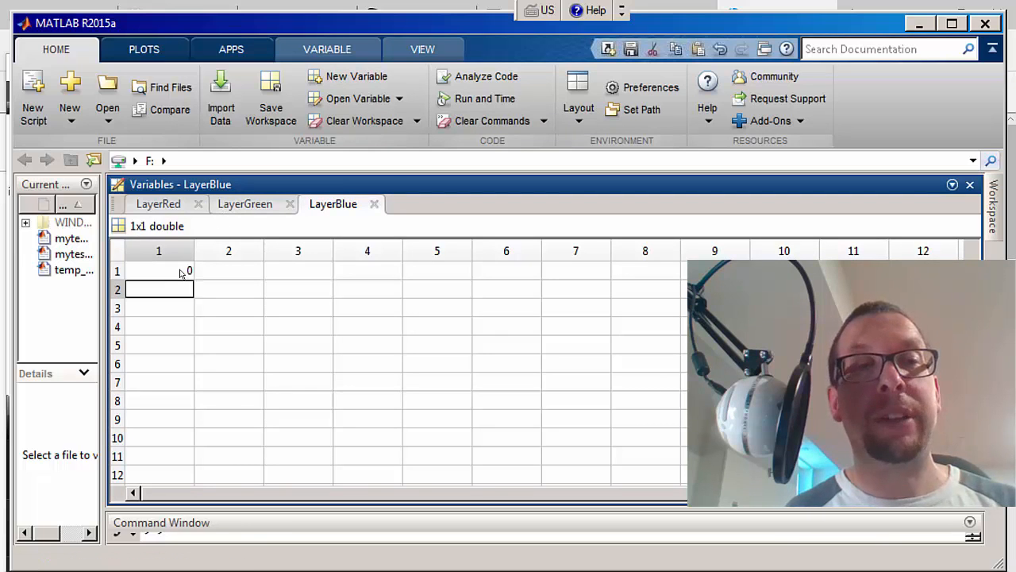
pyautogui.click(229, 325)
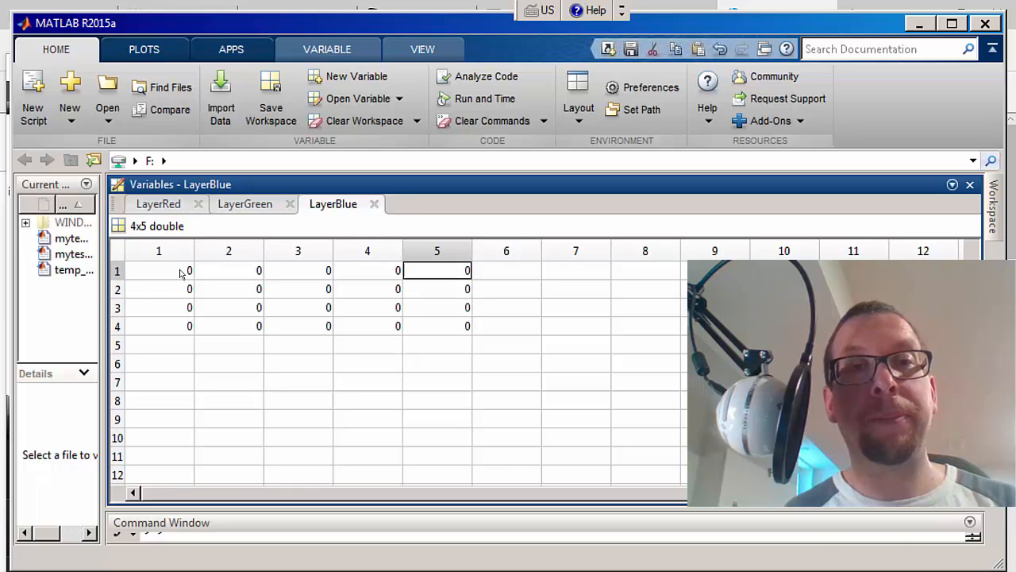
pyautogui.click(158, 270)
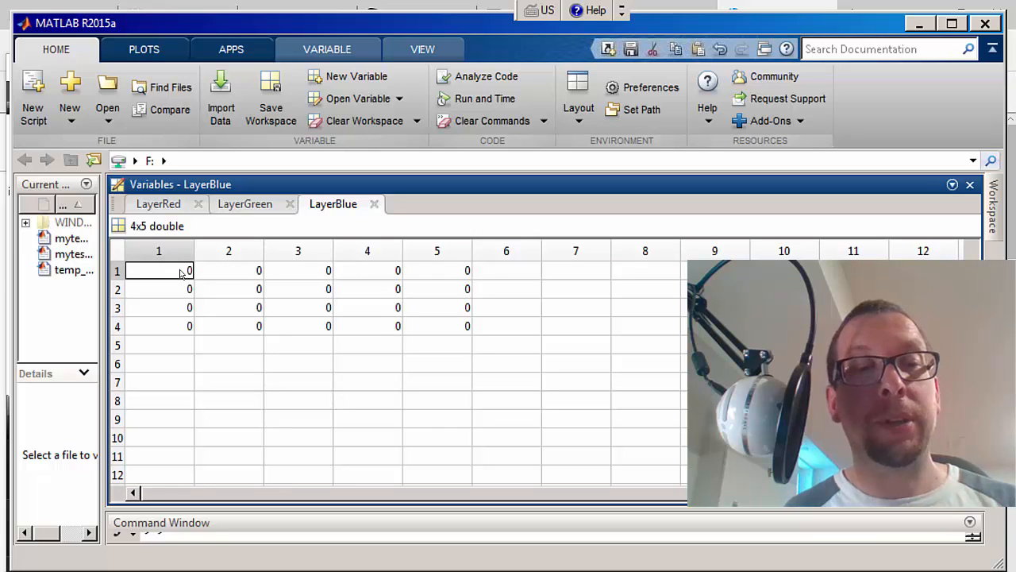
pyautogui.write('255')
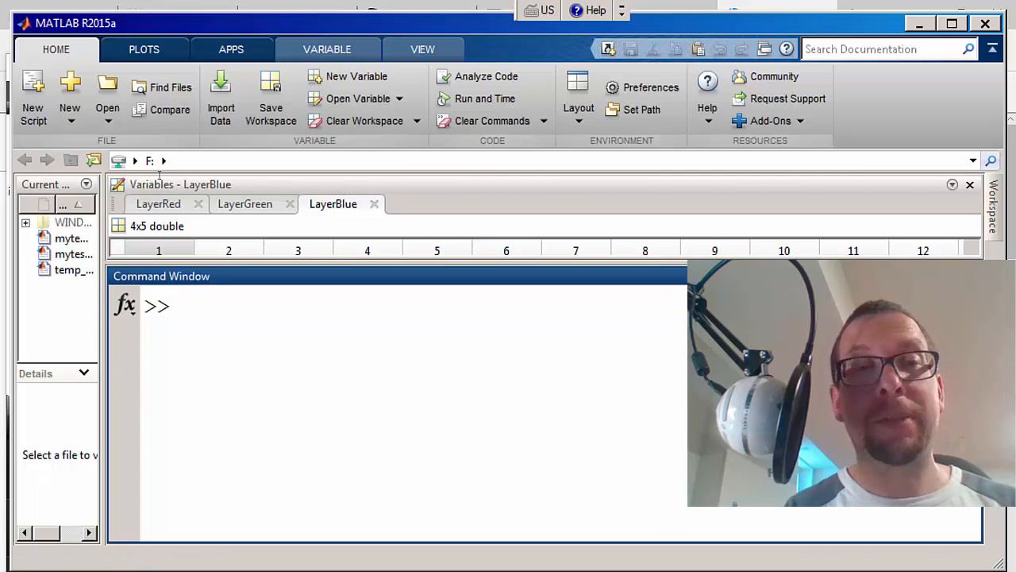
pyautogui.write('LayerRed')
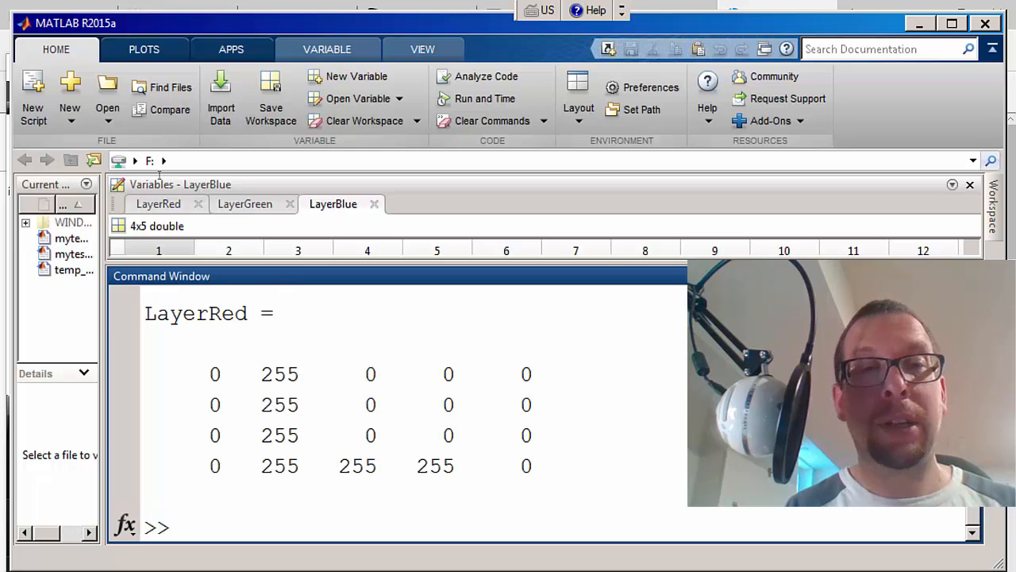
pyautogui.write('LayerG')
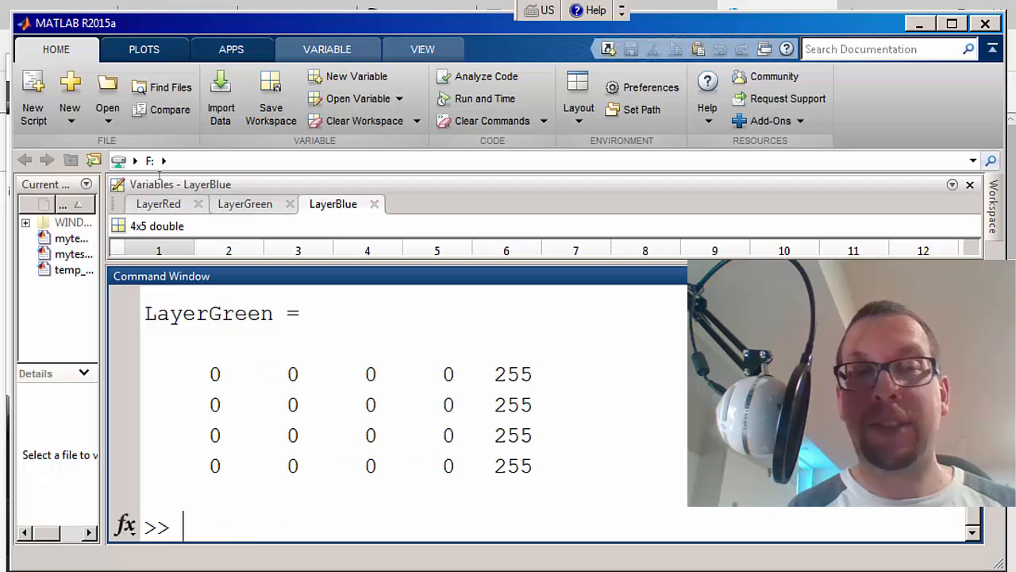
pyautogui.write('Layer')
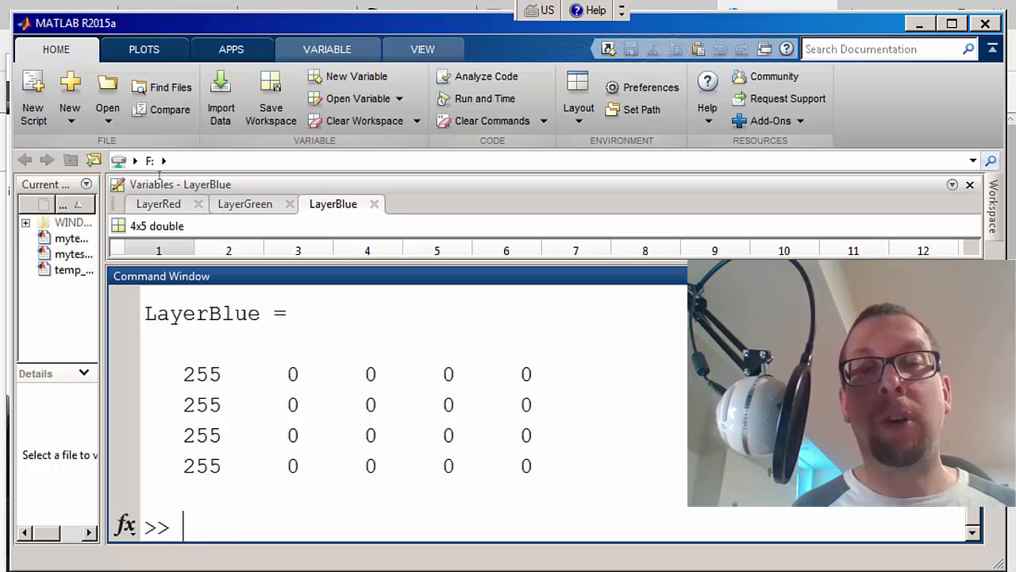
pyautogui.write('clc')
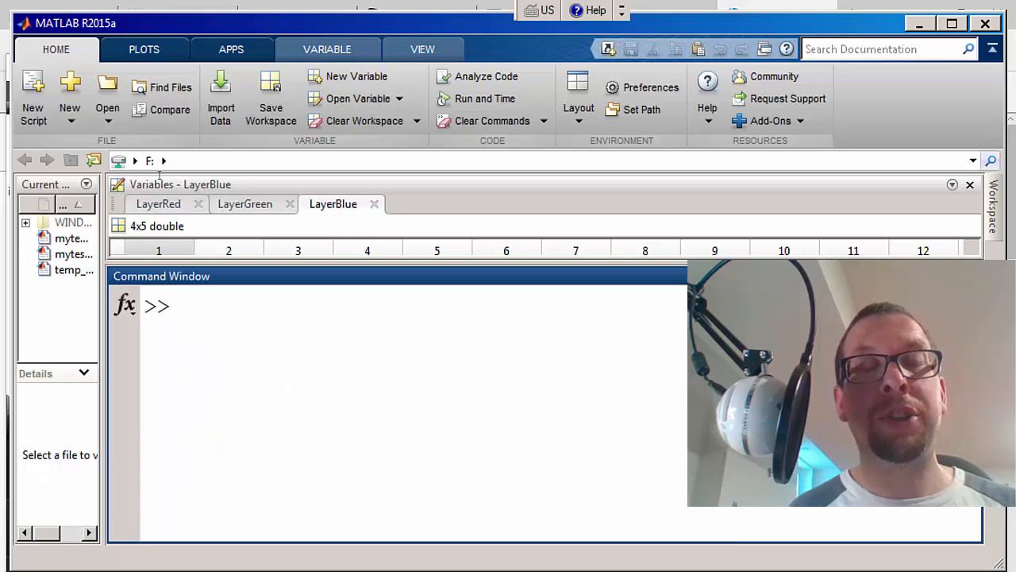
# - Assign myimage = LayerRed in the Command Window
pyautogui.write('ims')
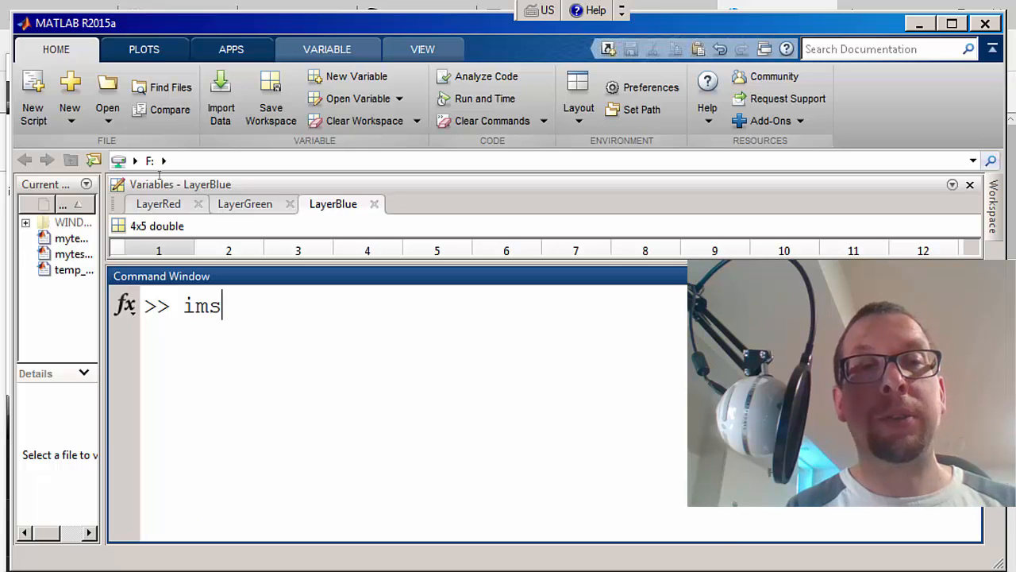
pyautogui.write('how(')
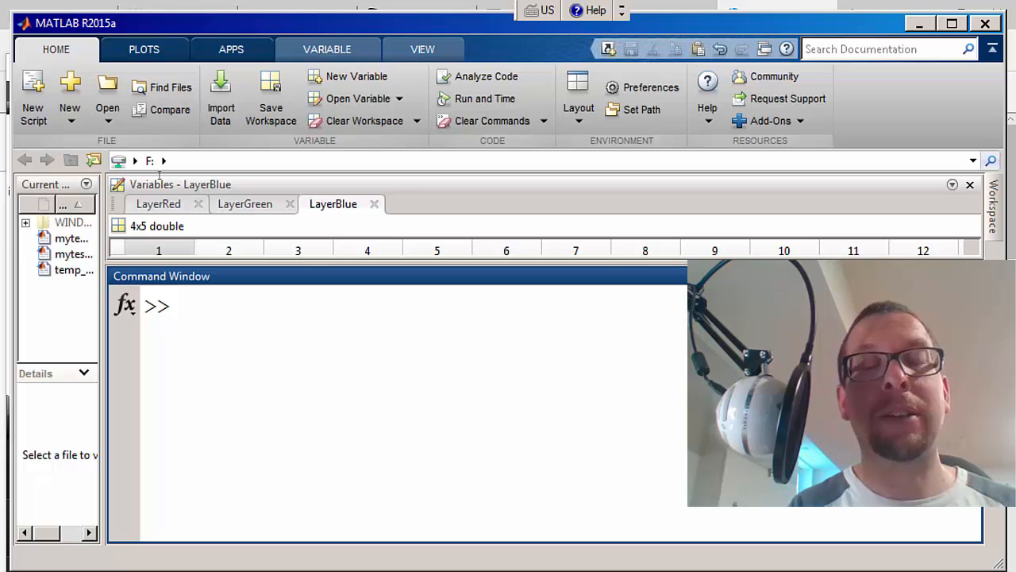
pyautogui.write('myimage')
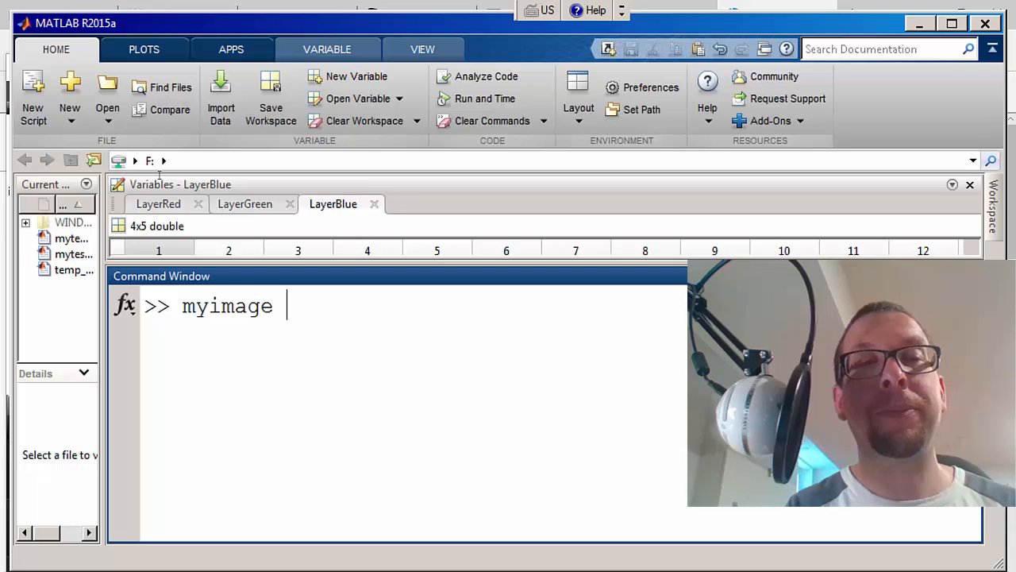
pyautogui.write('=')
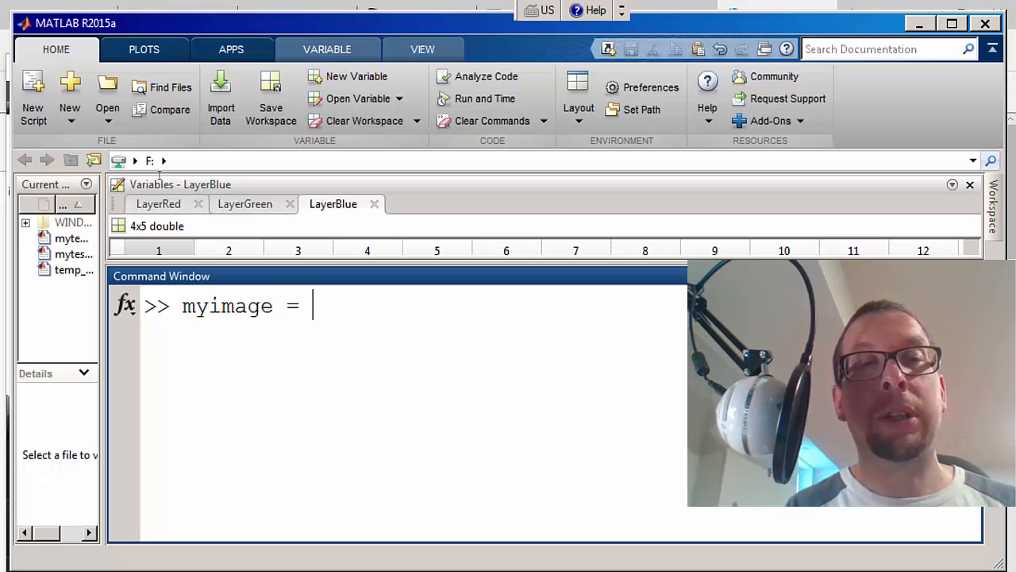
pyautogui.write('Layer')
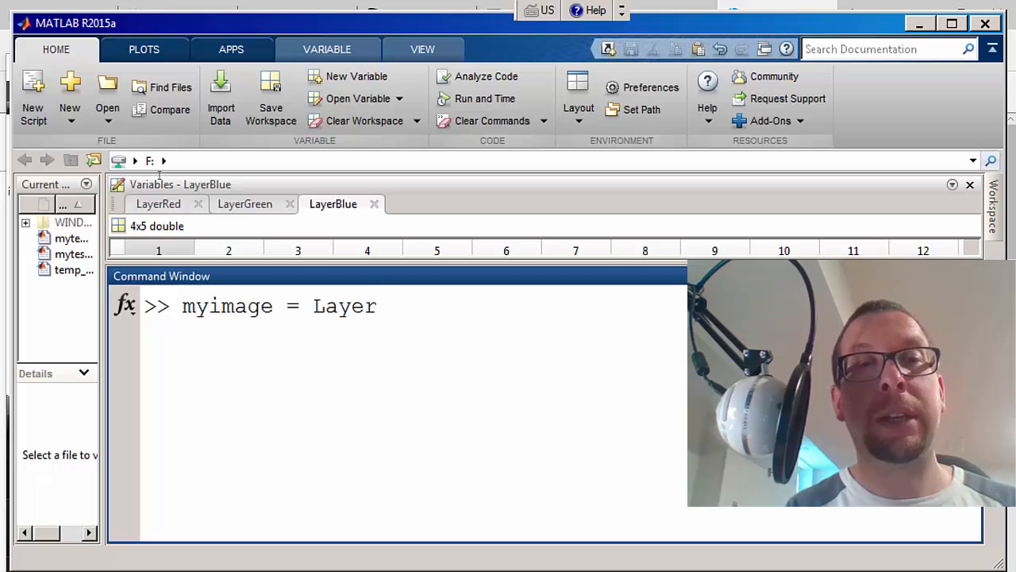
pyautogui.write('Red')
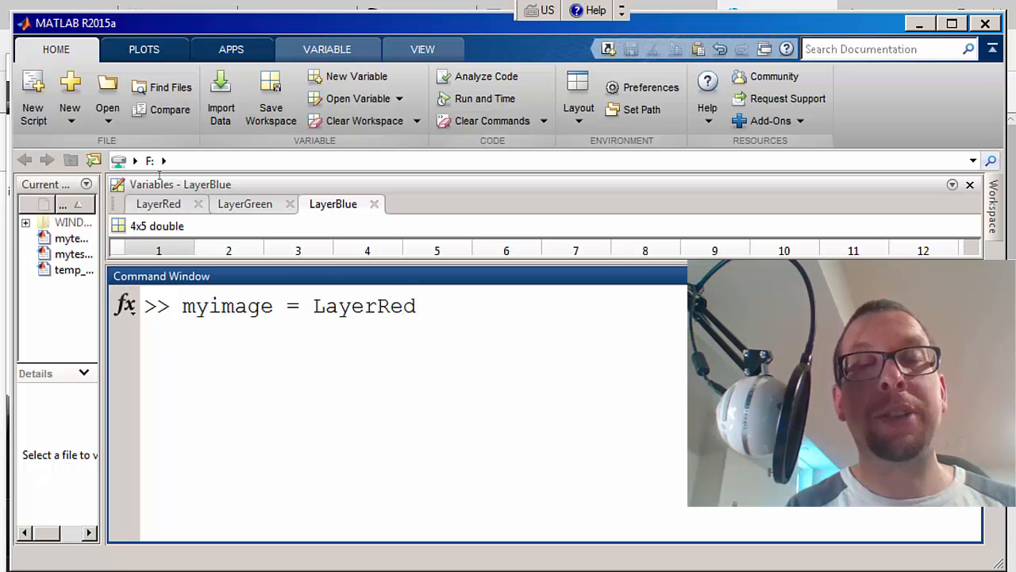
pyautogui.press('enter')
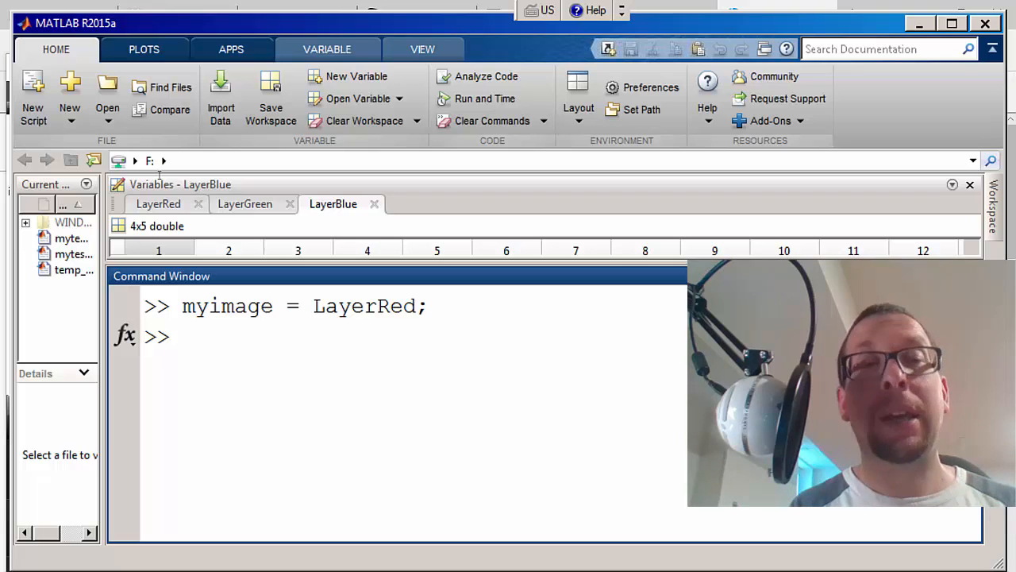
# - Set myimage(:,:,2) = LayerGreen as the second layer
pyautogui.write('myiage =')
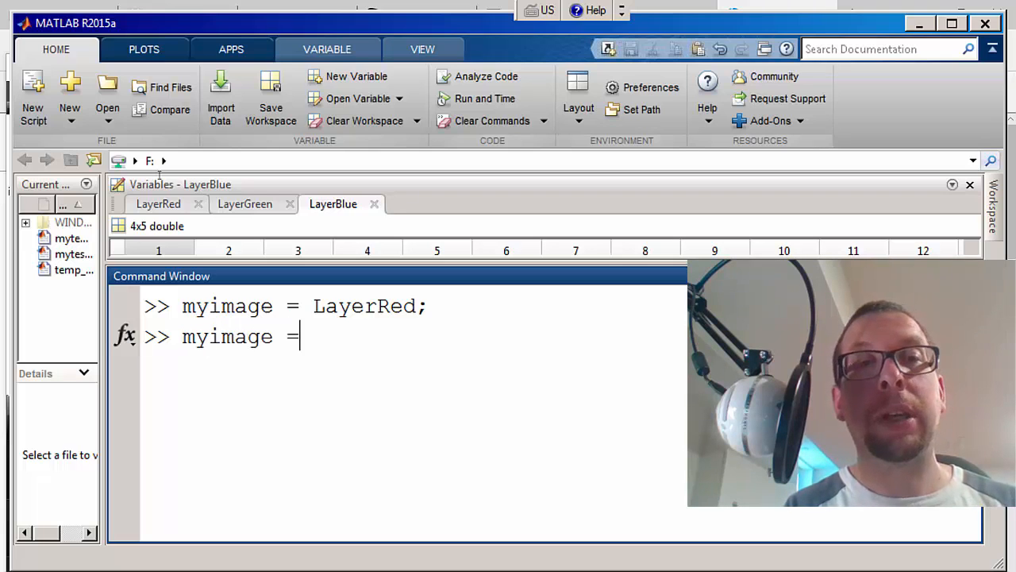
pyautogui.write('(:')
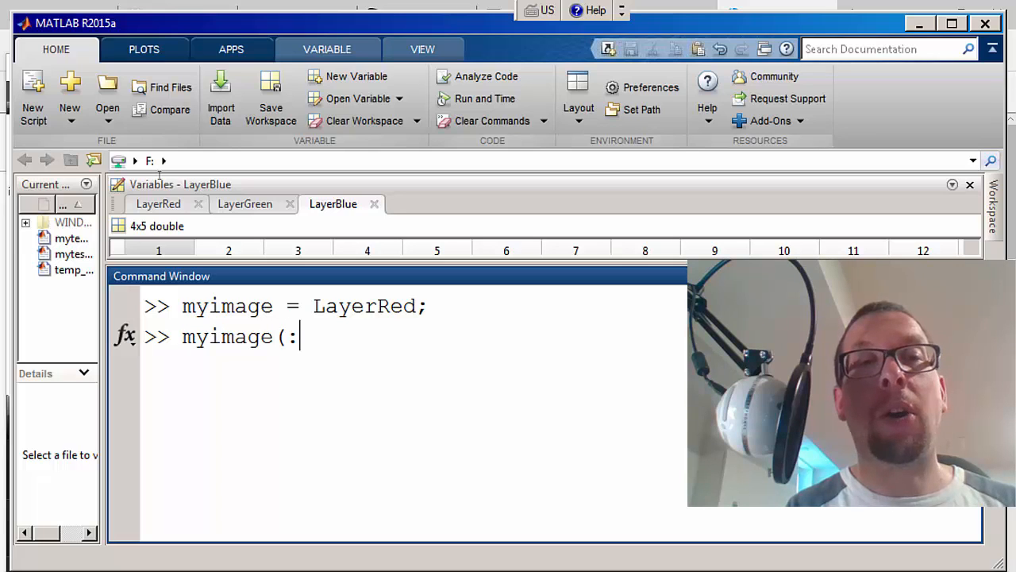
pyautogui.write(':,')
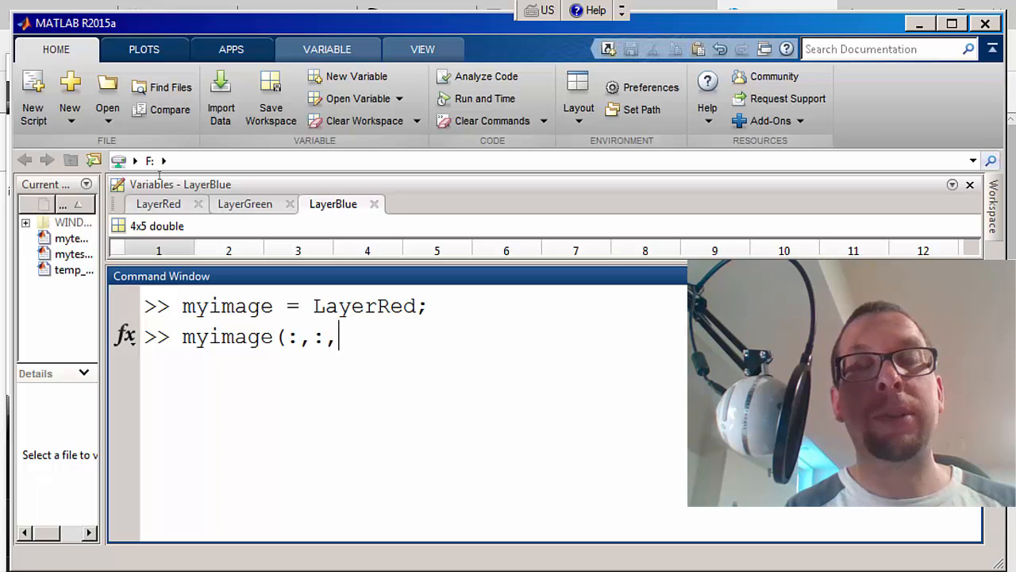
pyautogui.write('2)')
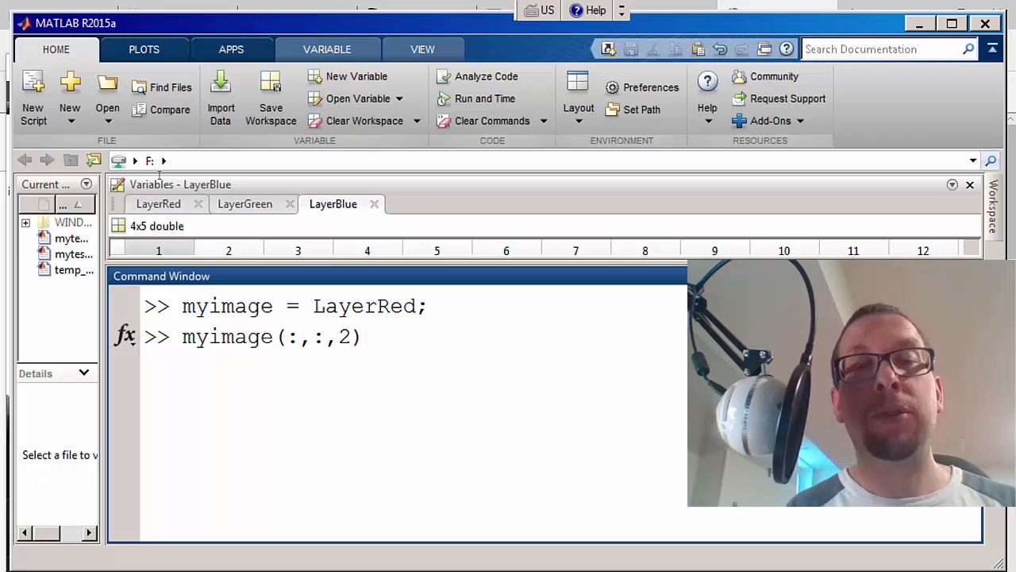
pyautogui.write('= Layer')
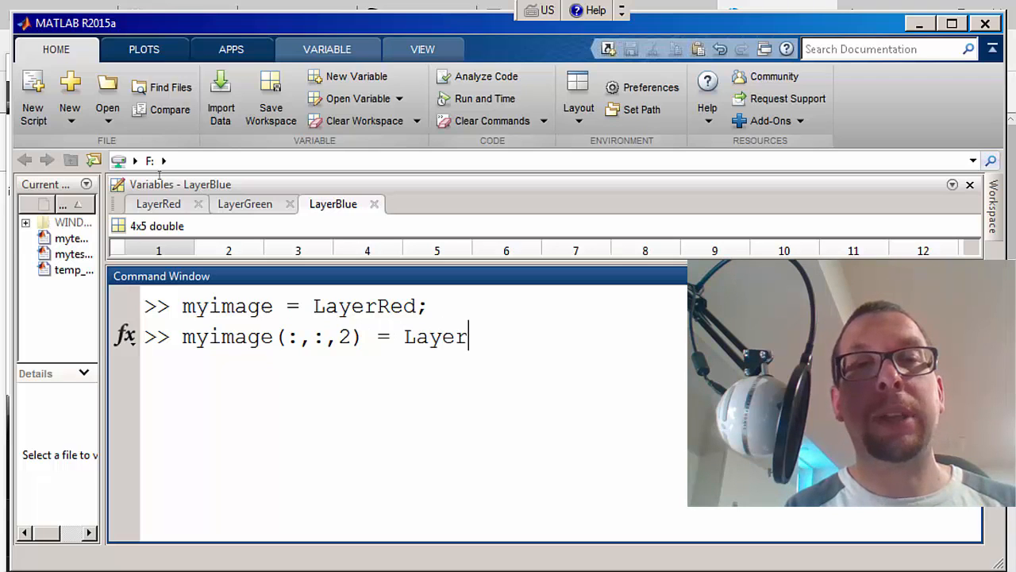
pyautogui.write('Green;')
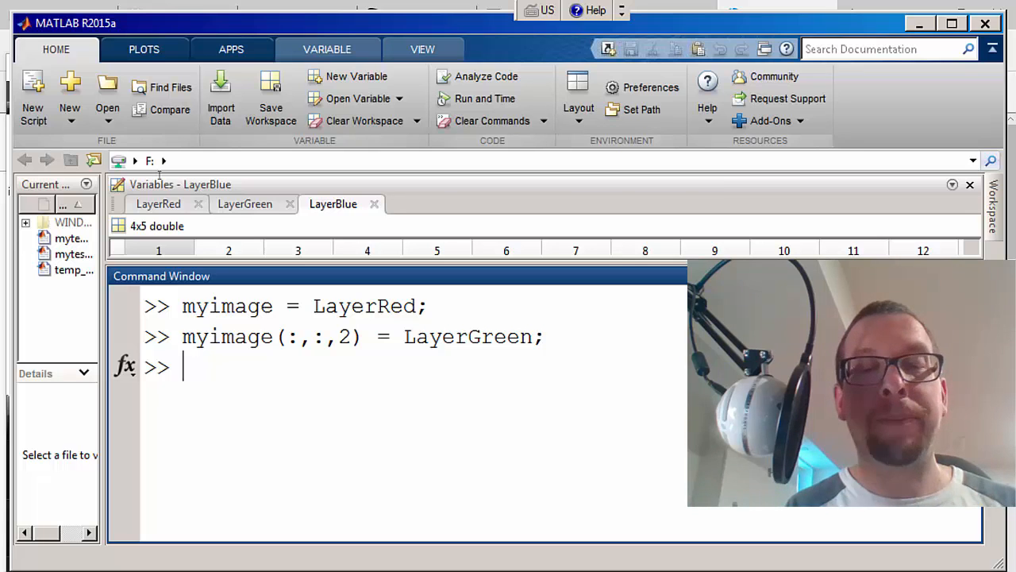
# - Set myimage(:,:,3) = LayerBlue as the third layer and begin the size check
pyautogui.write('myimage(:')
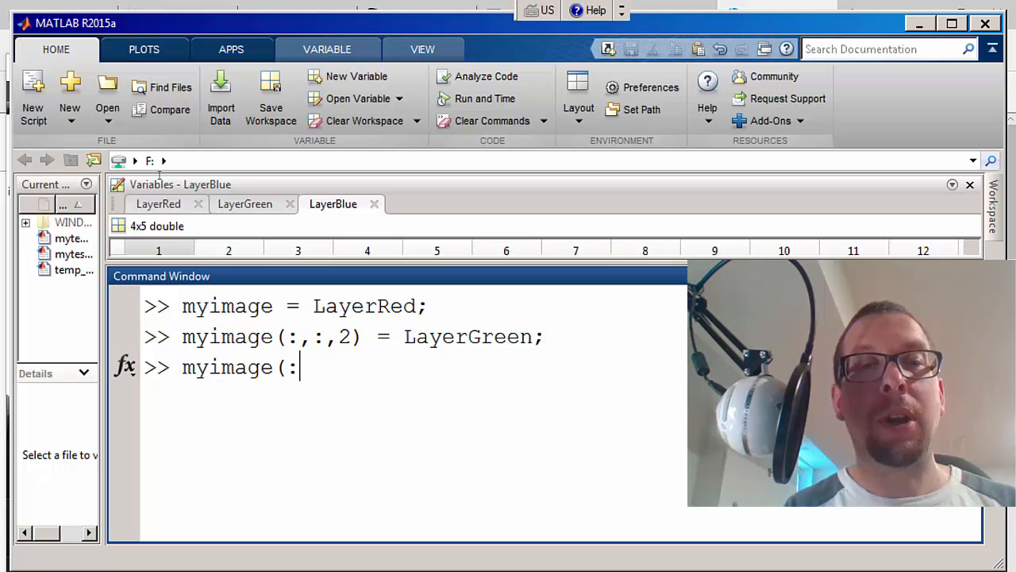
pyautogui.write(',:,')
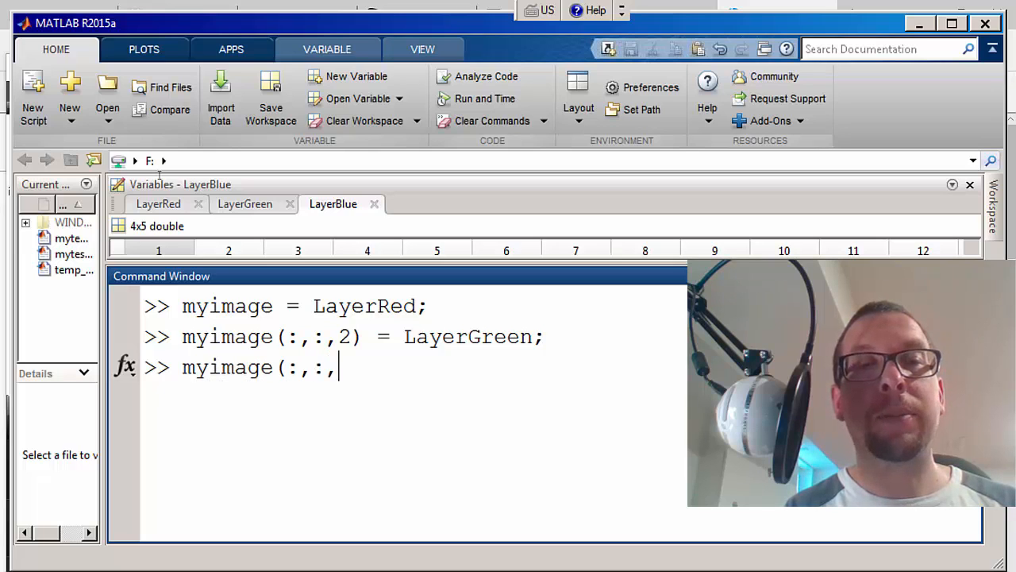
pyautogui.write('3)')
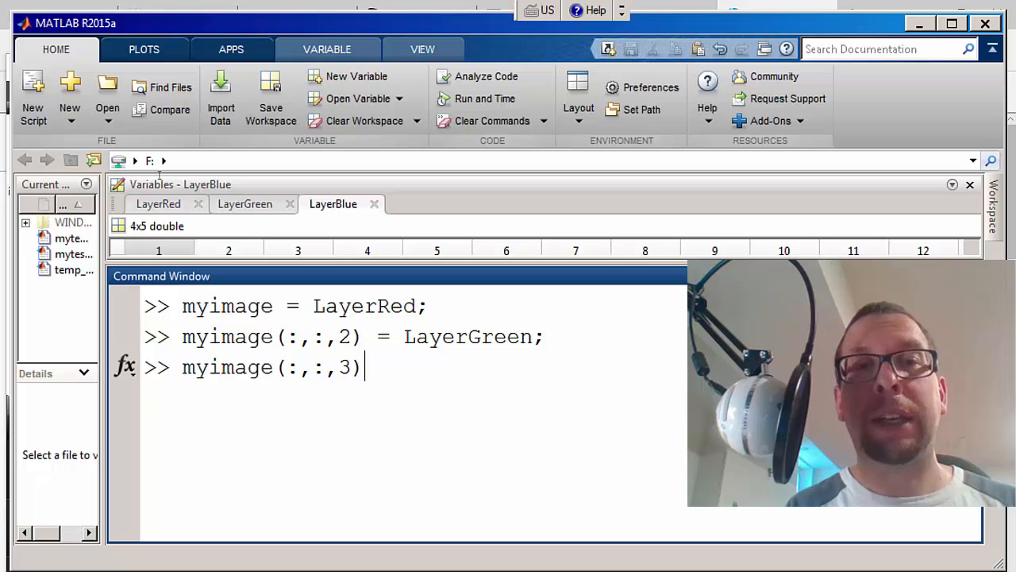
pyautogui.write('= LayerB')
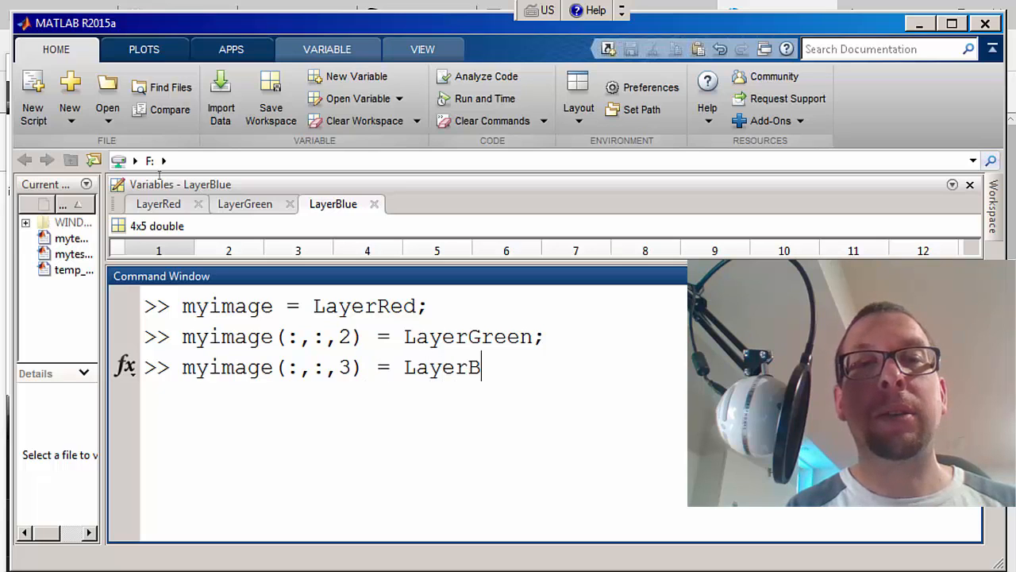
pyautogui.write('lue;')
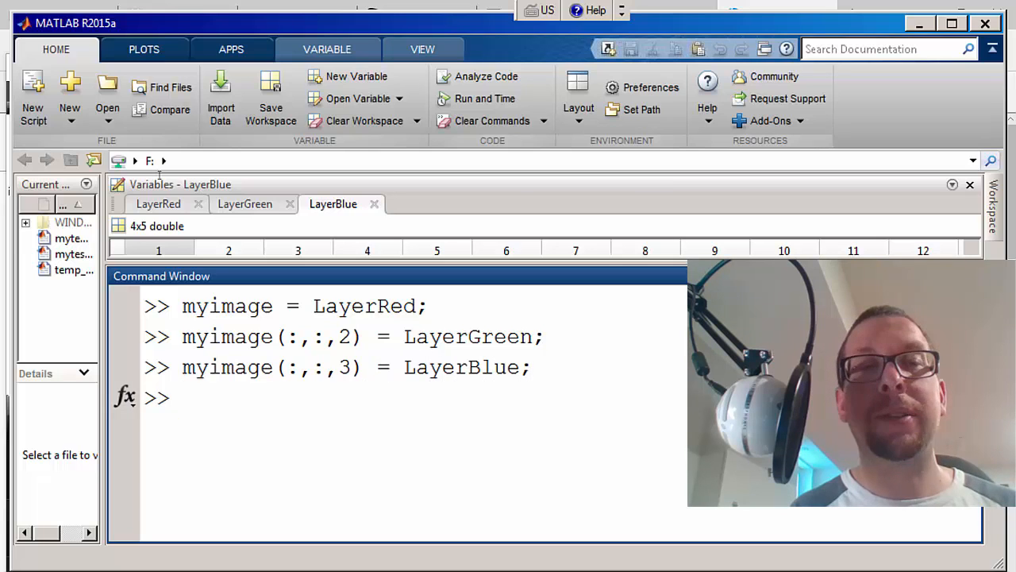
pyautogui.write('size(myimage')
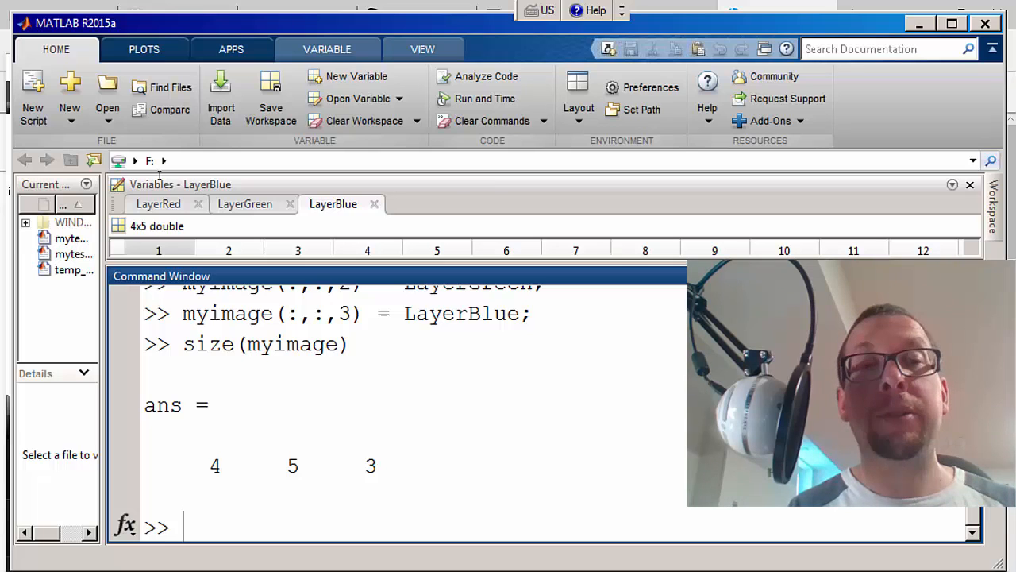
# - Run imshow(myimage) to display the tiny 4x5 image in Figure 1
pyautogui.write('ims')
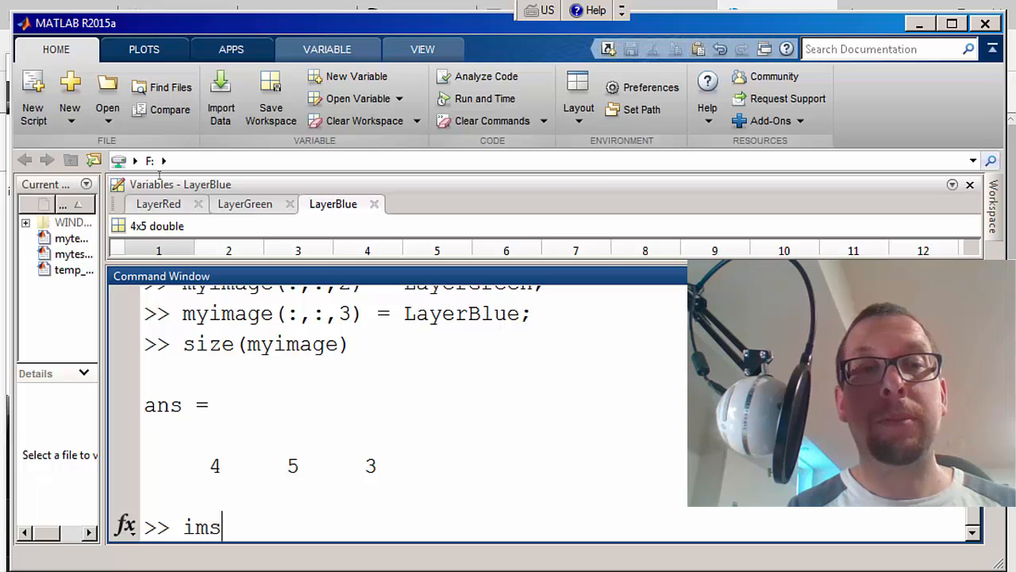
pyautogui.write('how(myi')
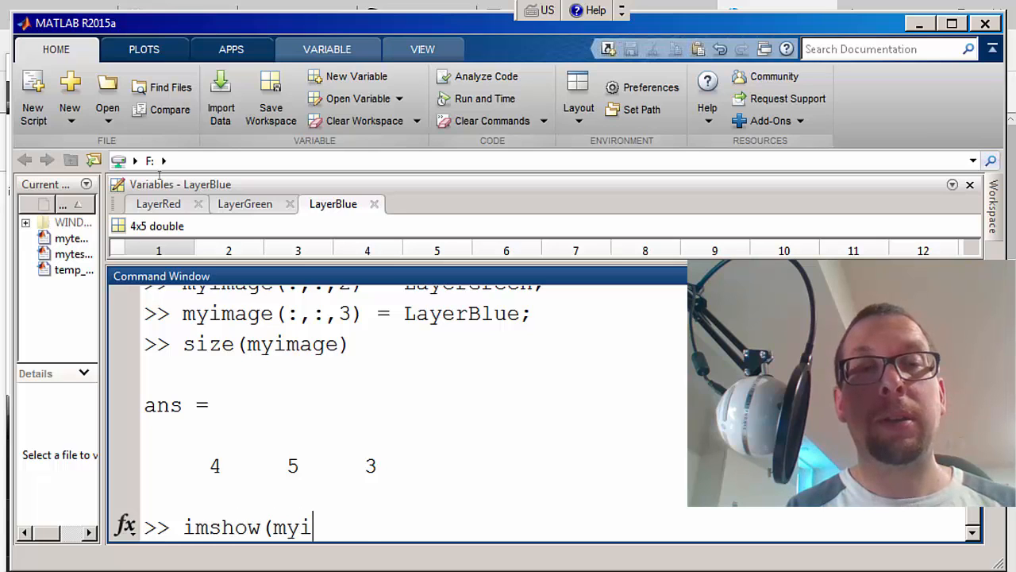
pyautogui.write('mage)')
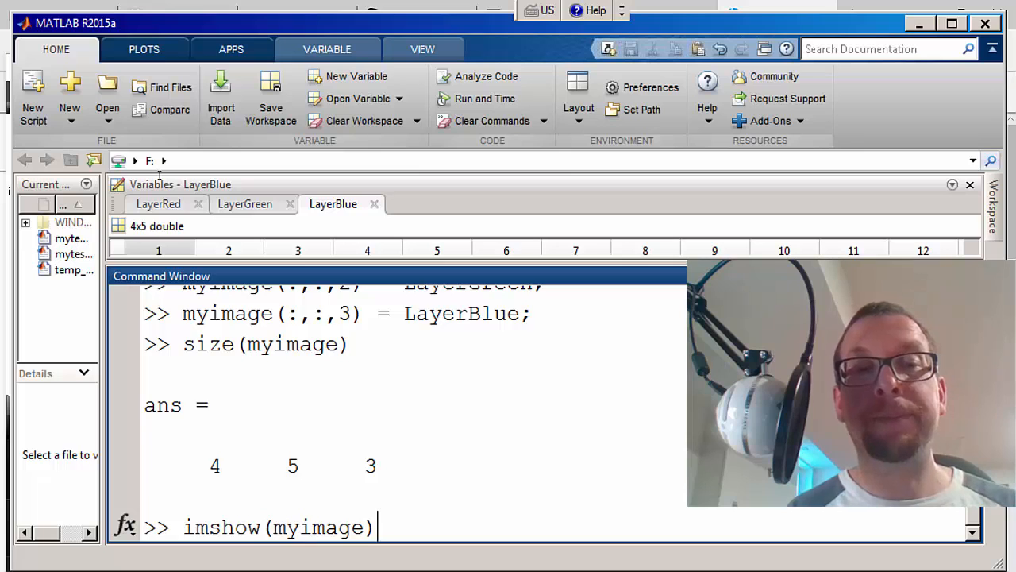
pyautogui.press('enter')
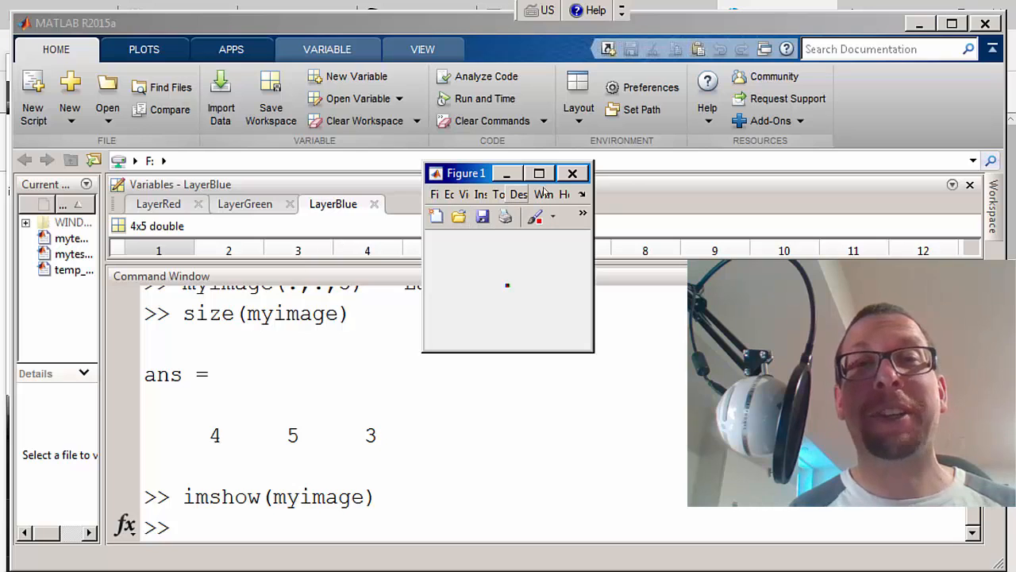
# - Run imshow(myimage,'InitialMagnification',2000) to show the image enlarged
pyautogui.click(572, 173)
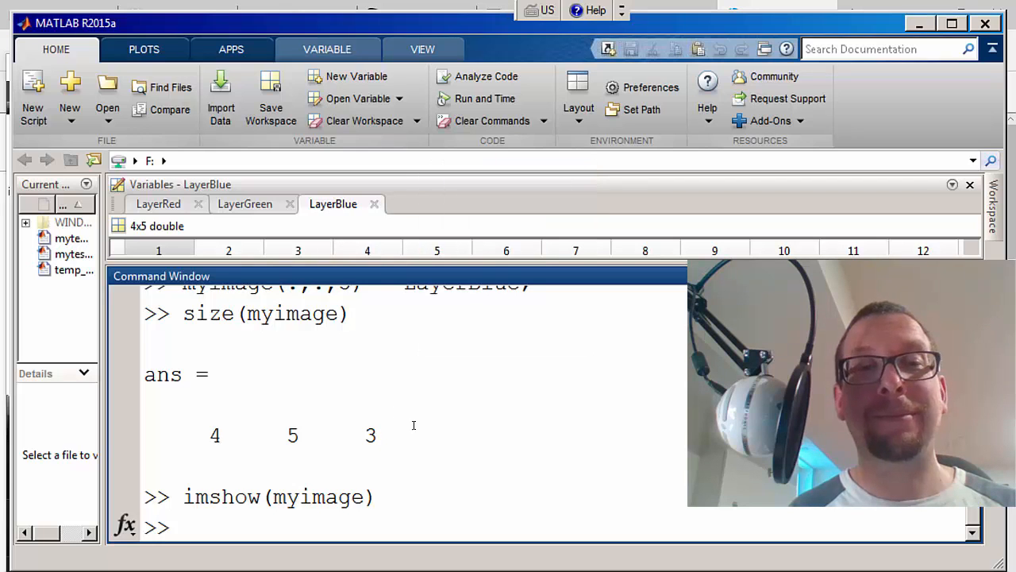
pyautogui.write('ims')
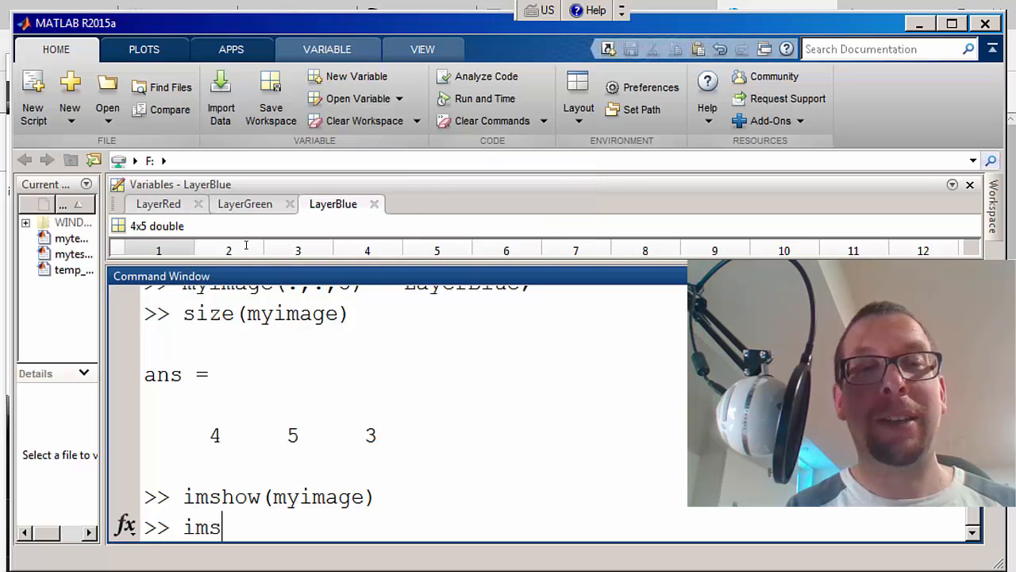
pyautogui.write('how(mi')
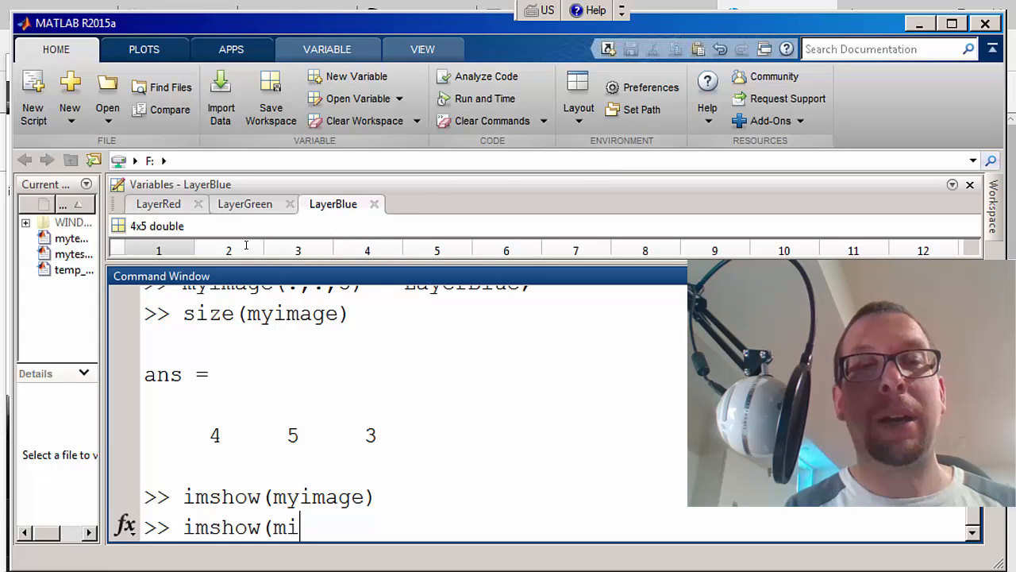
pyautogui.write('yimag')
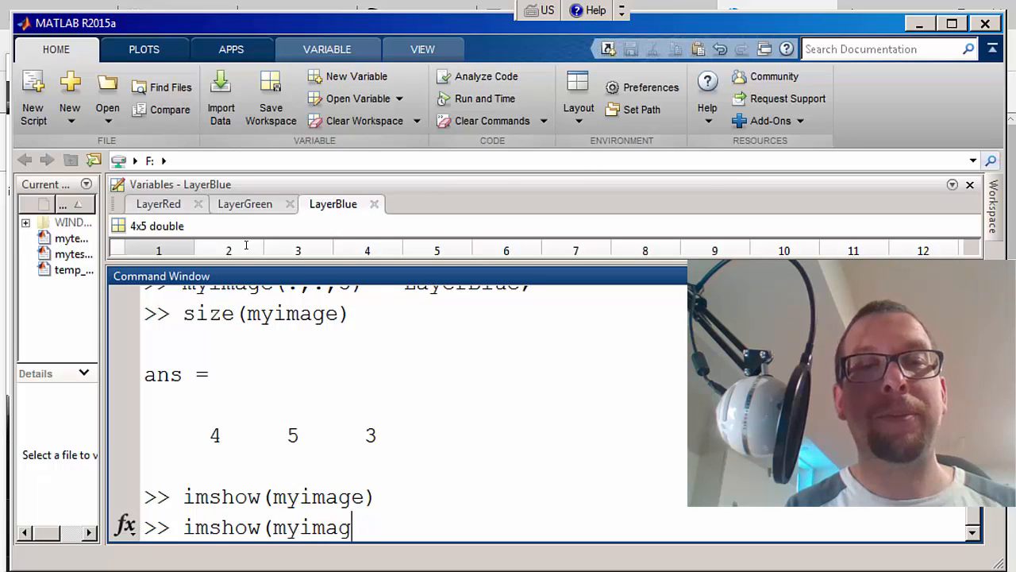
pyautogui.write("e,'Ini")
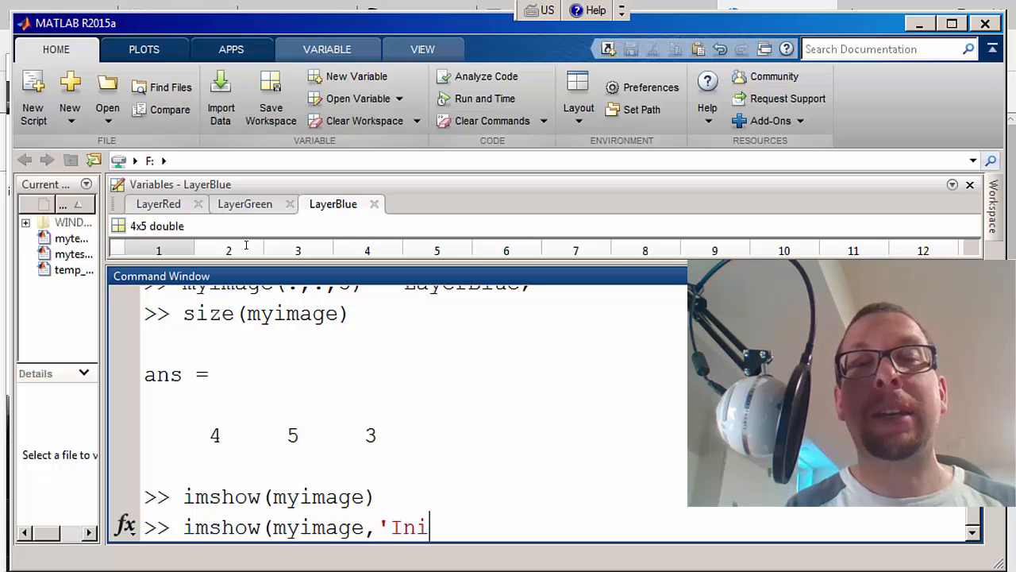
pyautogui.write('tialMag')
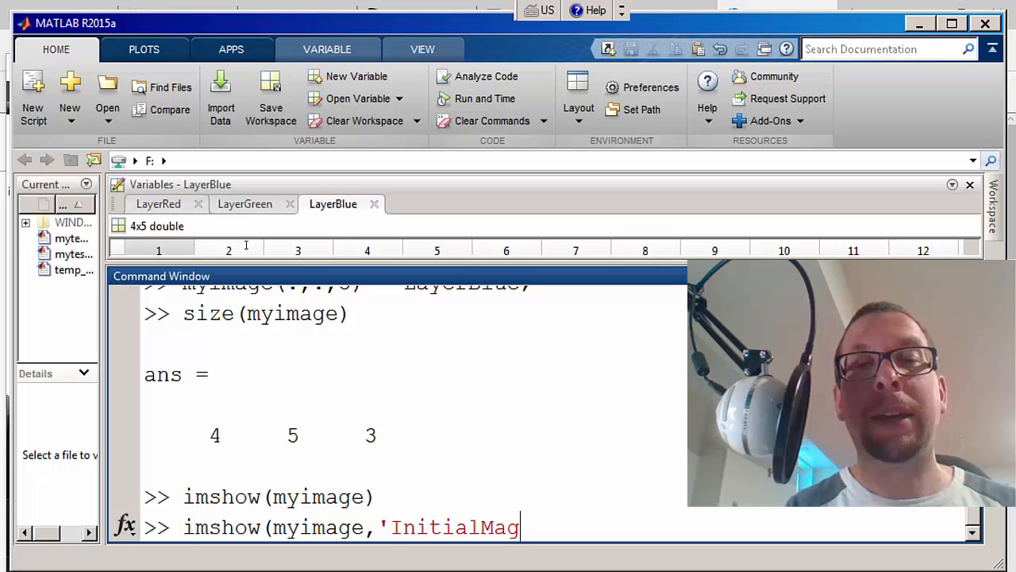
pyautogui.write('nification')
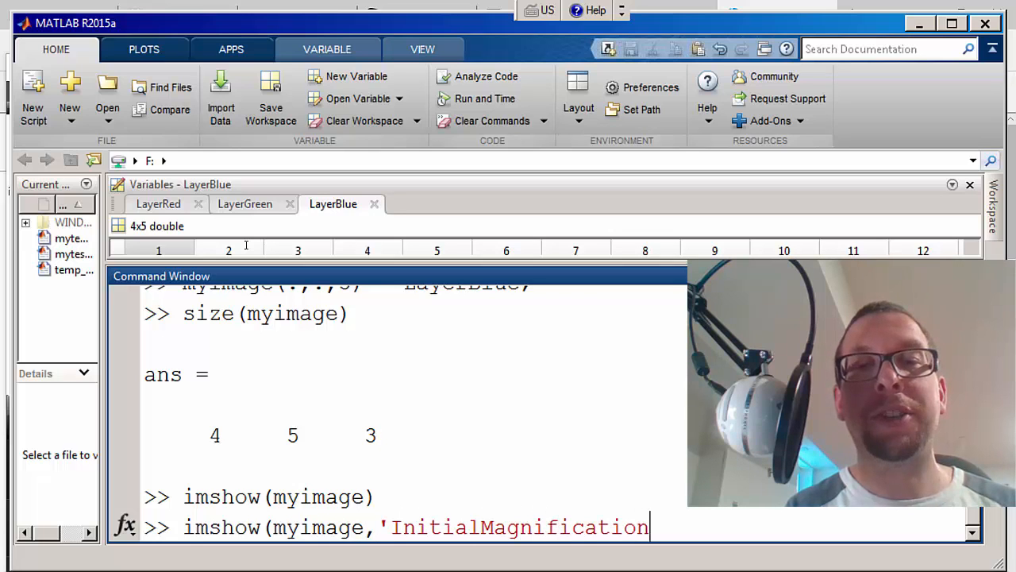
pyautogui.write("'")
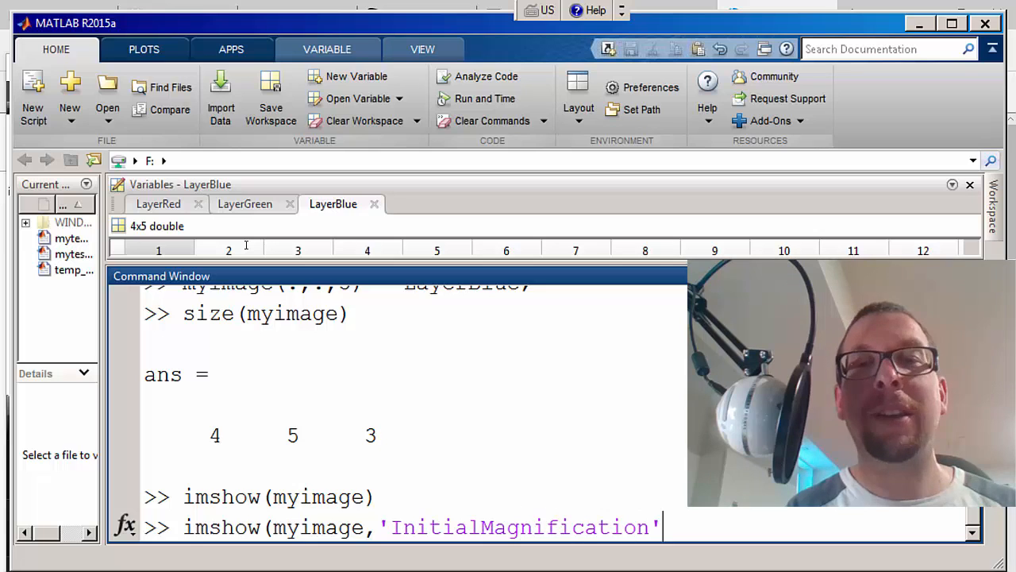
pyautogui.write(',')
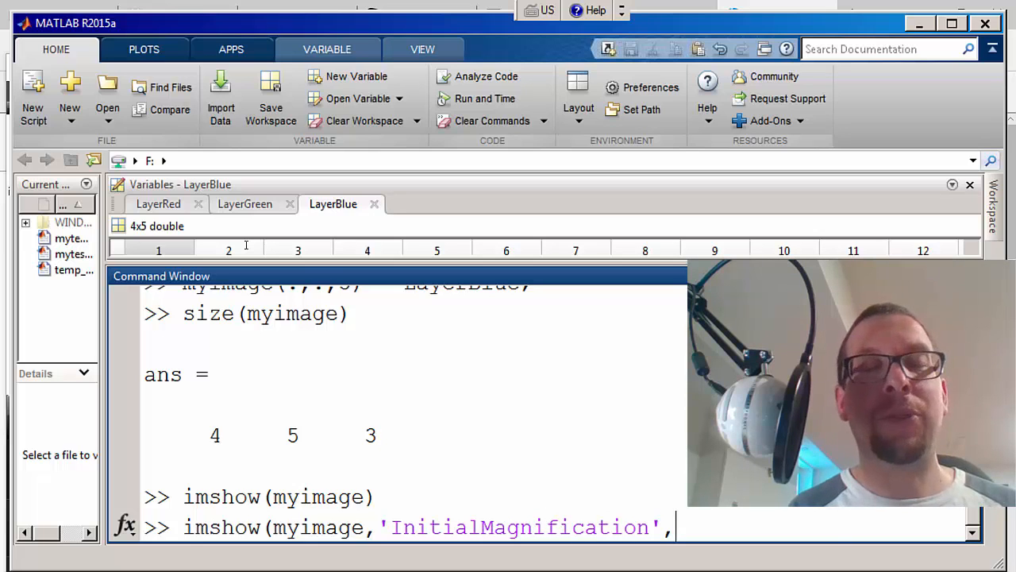
pyautogui.write('2000')
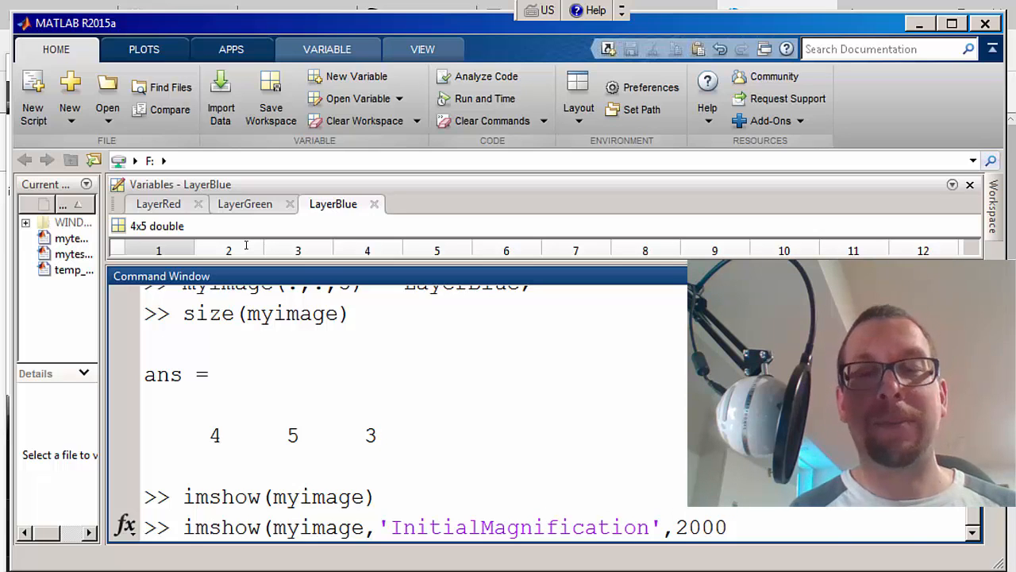
pyautogui.write(')')
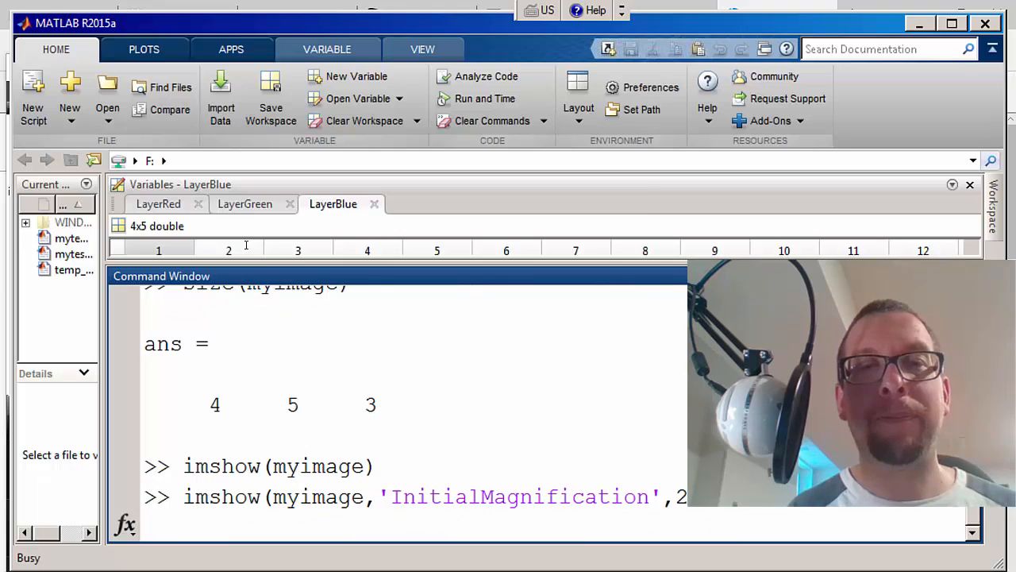
pyautogui.press('Return')
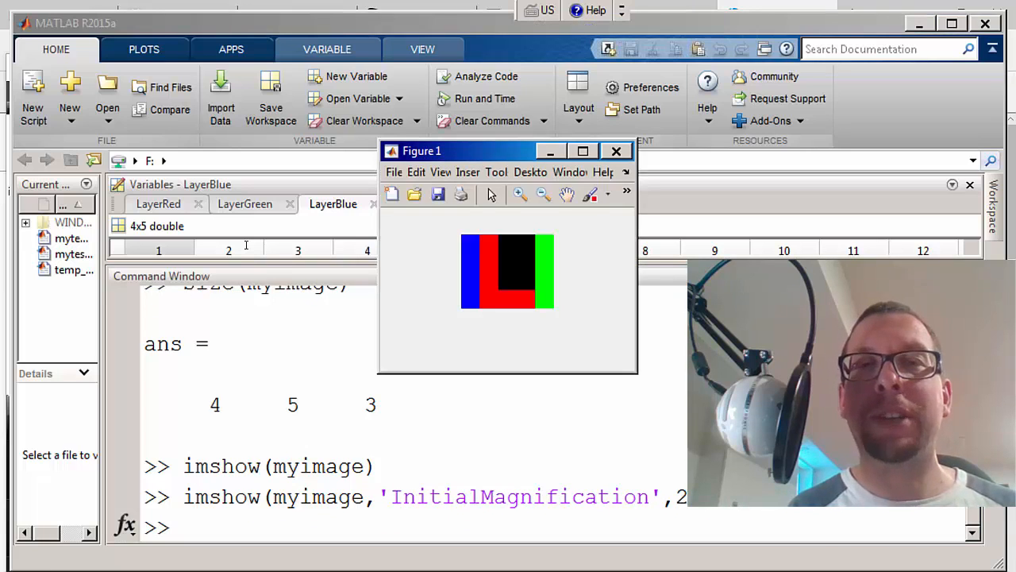